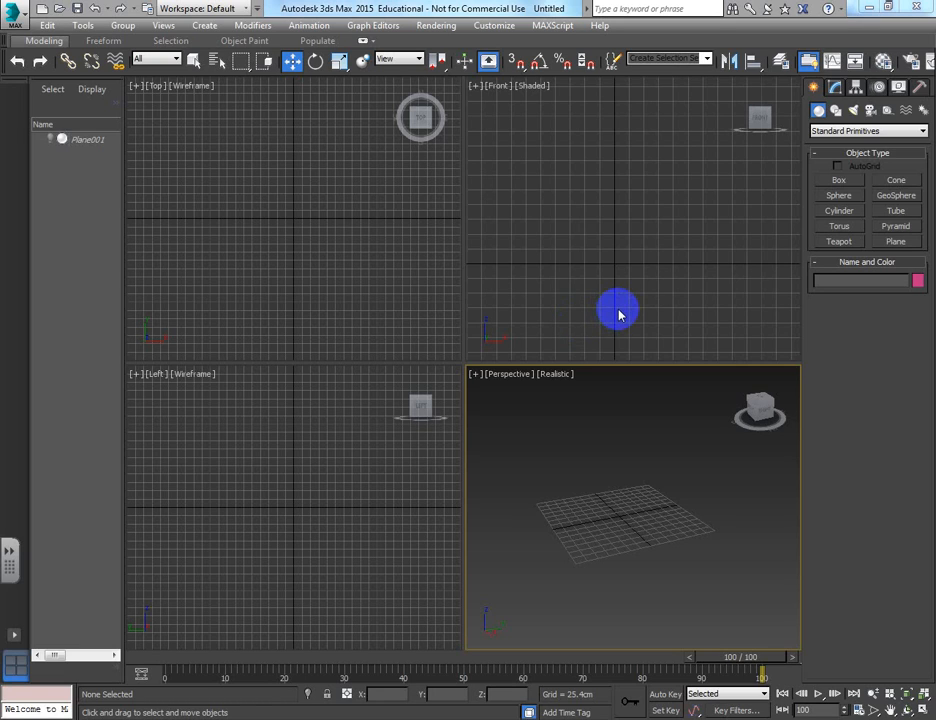
pyautogui.moveTo(613, 583)
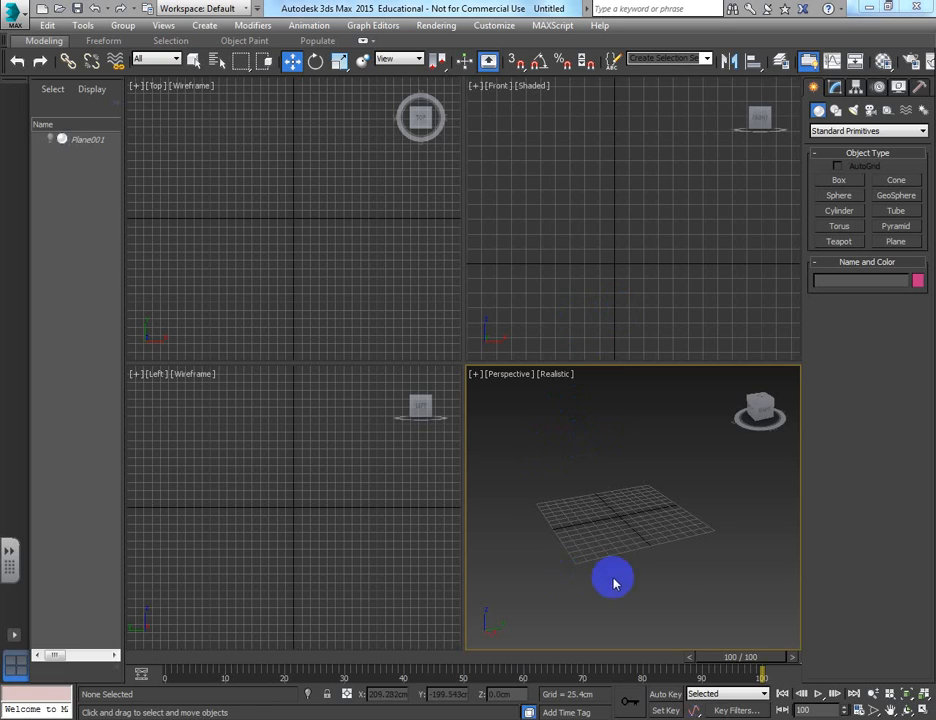
pyautogui.moveTo(610, 593)
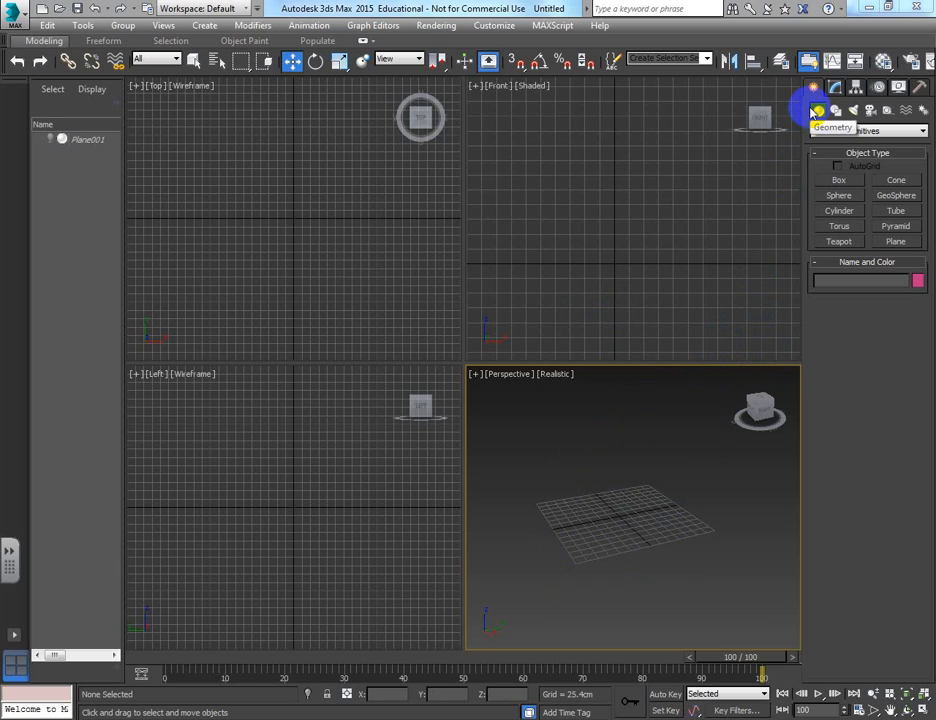
# Create an AEC Extended foliage tree, delete it, and return to Standard Primitives.
pyautogui.click(915, 131)
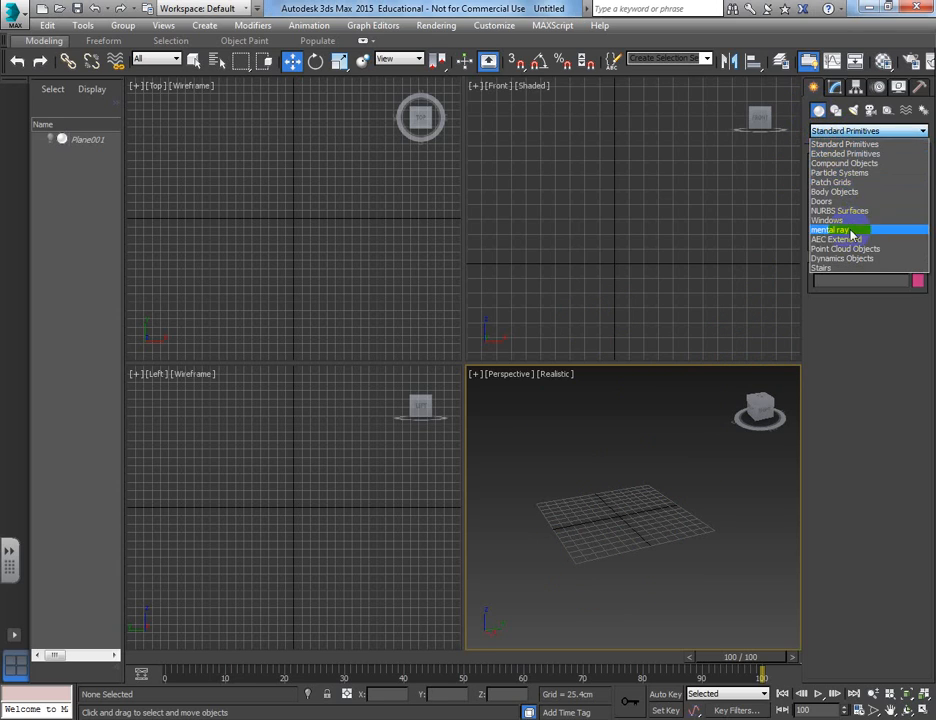
pyautogui.click(838, 238)
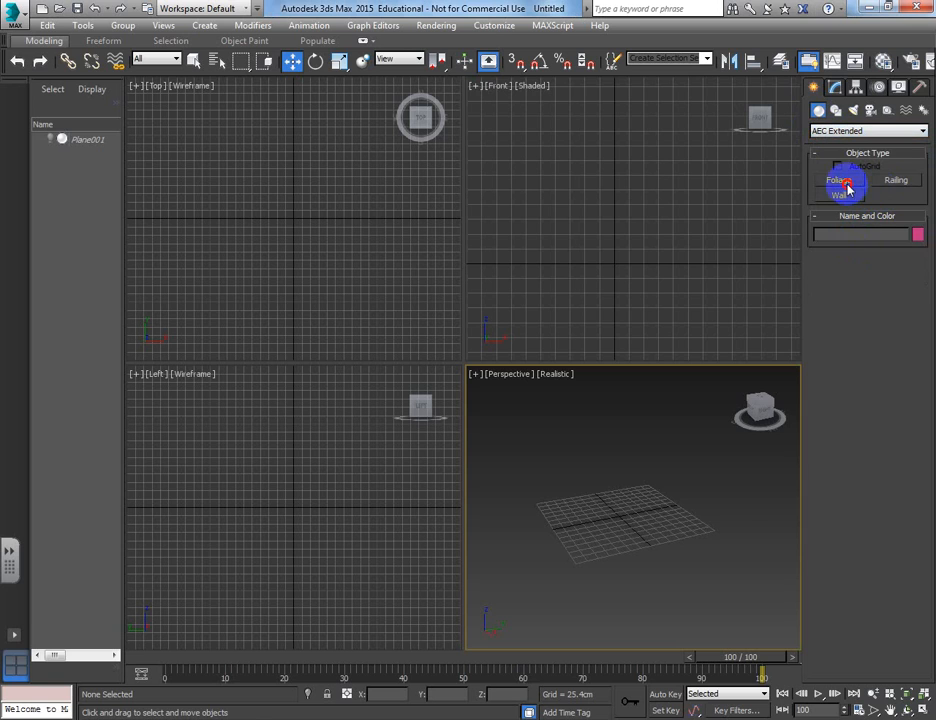
pyautogui.click(839, 180)
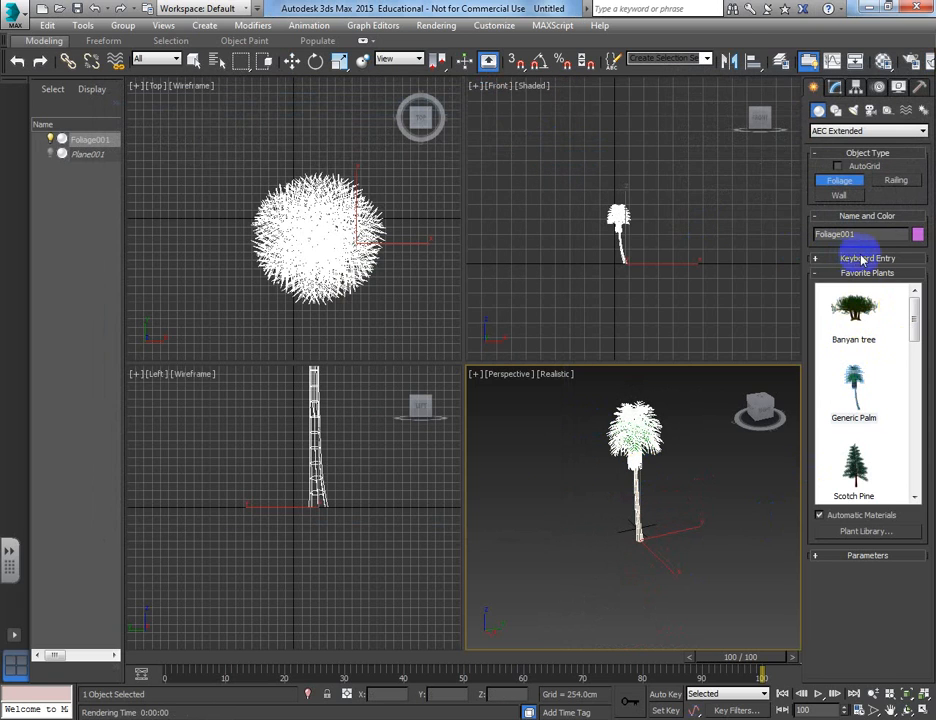
pyautogui.click(853, 468)
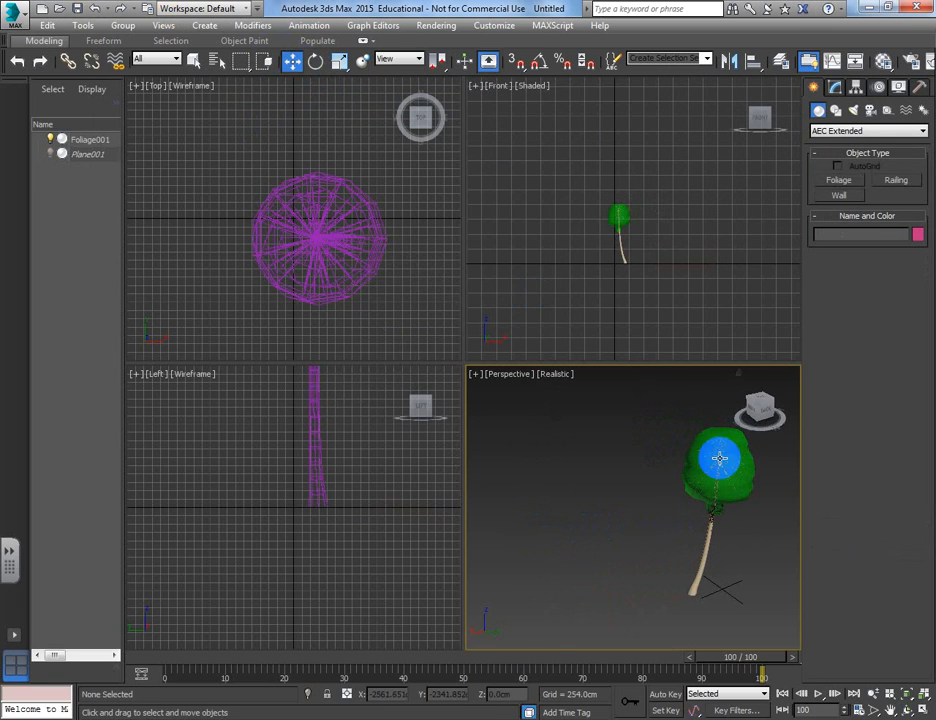
pyautogui.press('Delete')
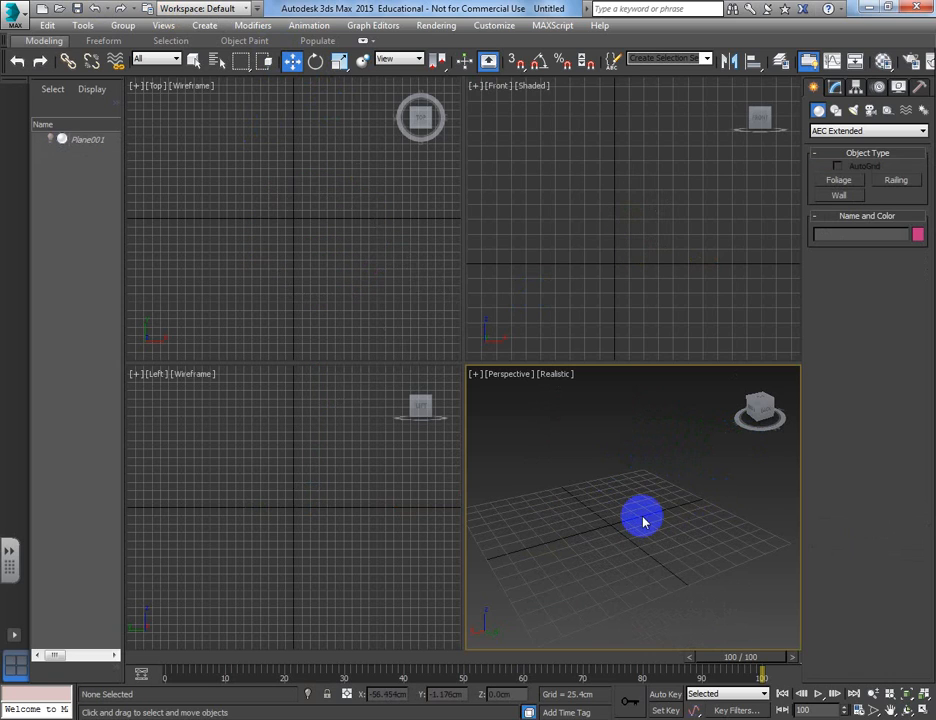
pyautogui.click(816, 87)
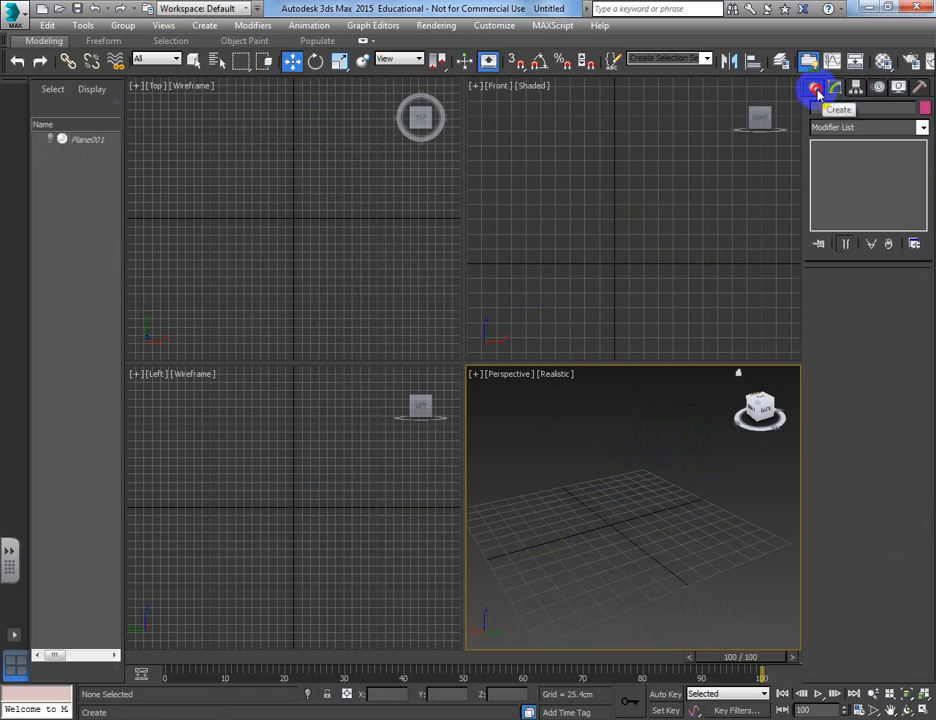
pyautogui.click(816, 88)
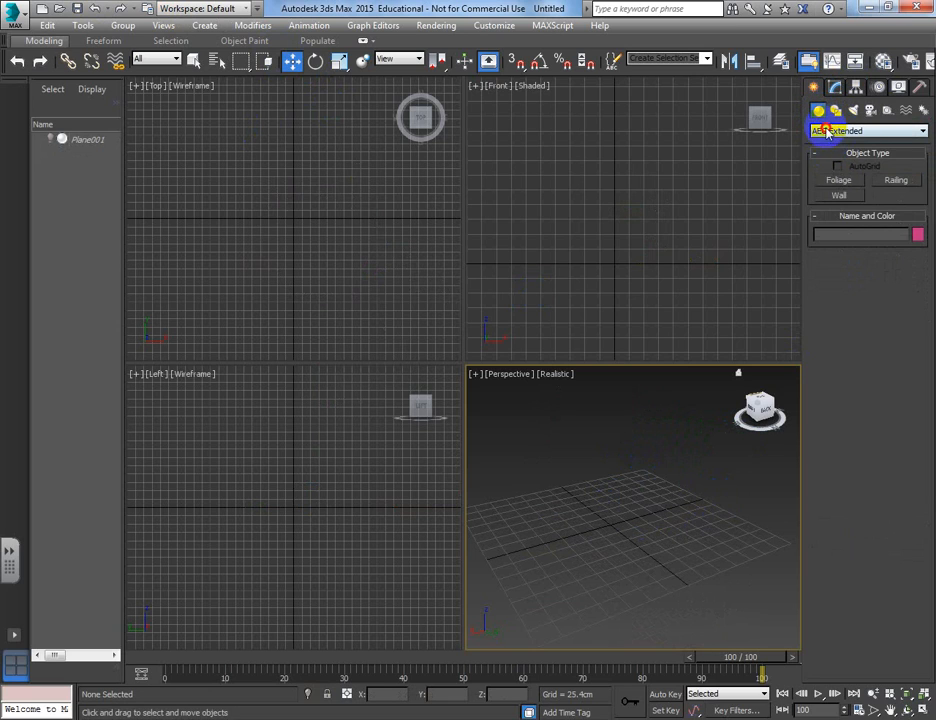
pyautogui.click(866, 130)
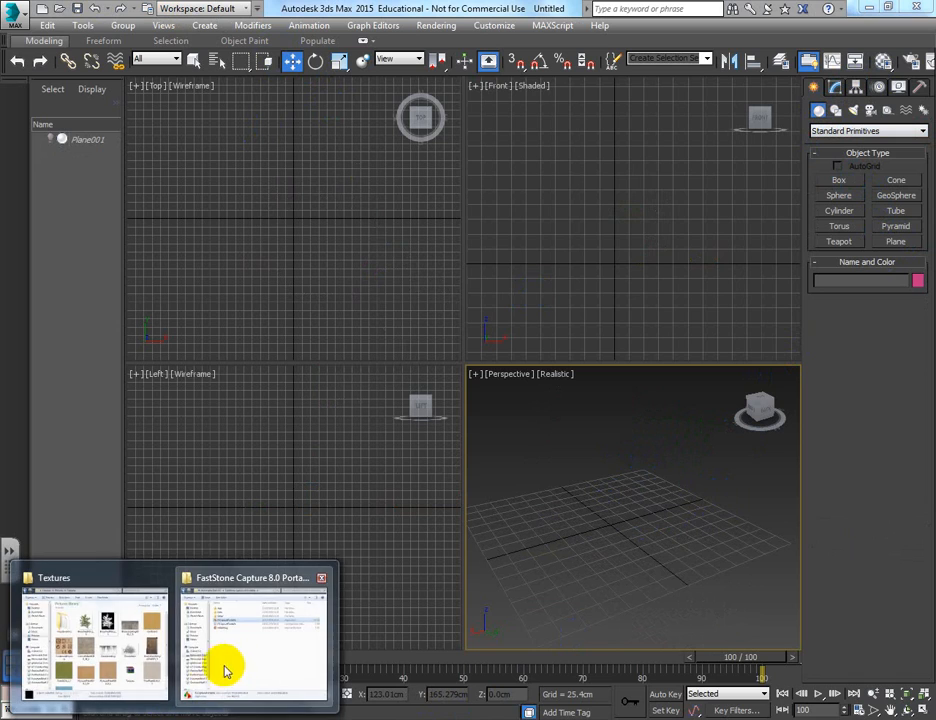
# In the Textures folder, select and right-click the Branches0018_1_S image.
pyautogui.click(90, 635)
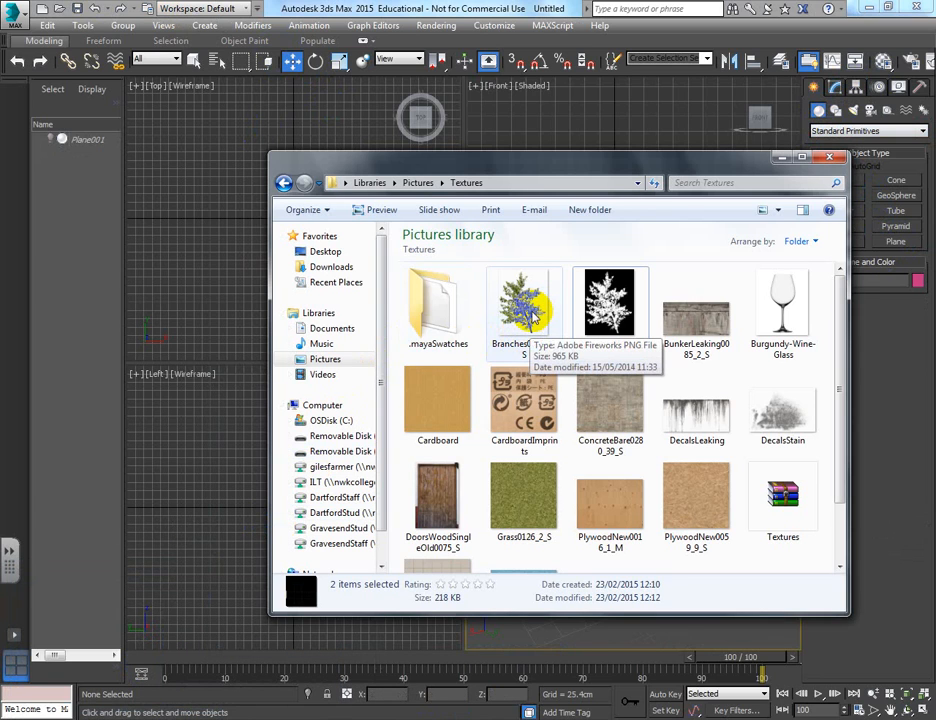
pyautogui.click(524, 303)
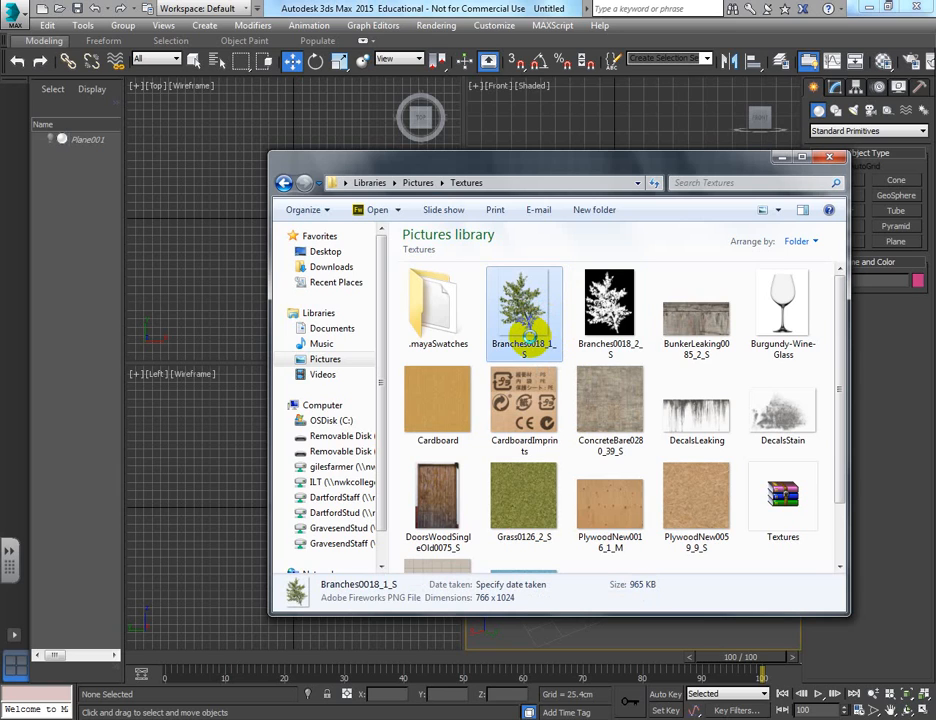
pyautogui.rightClick(524, 313)
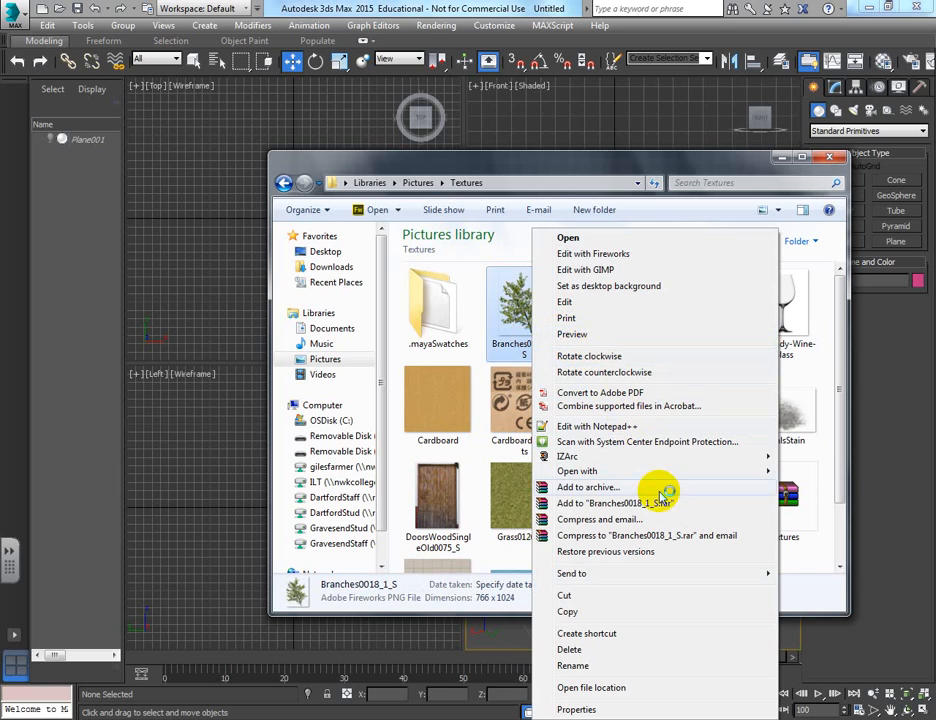
# Preview Branches0018_1_S full size, then close Photo Viewer and the Fireworks windows.
pyautogui.click(577, 471)
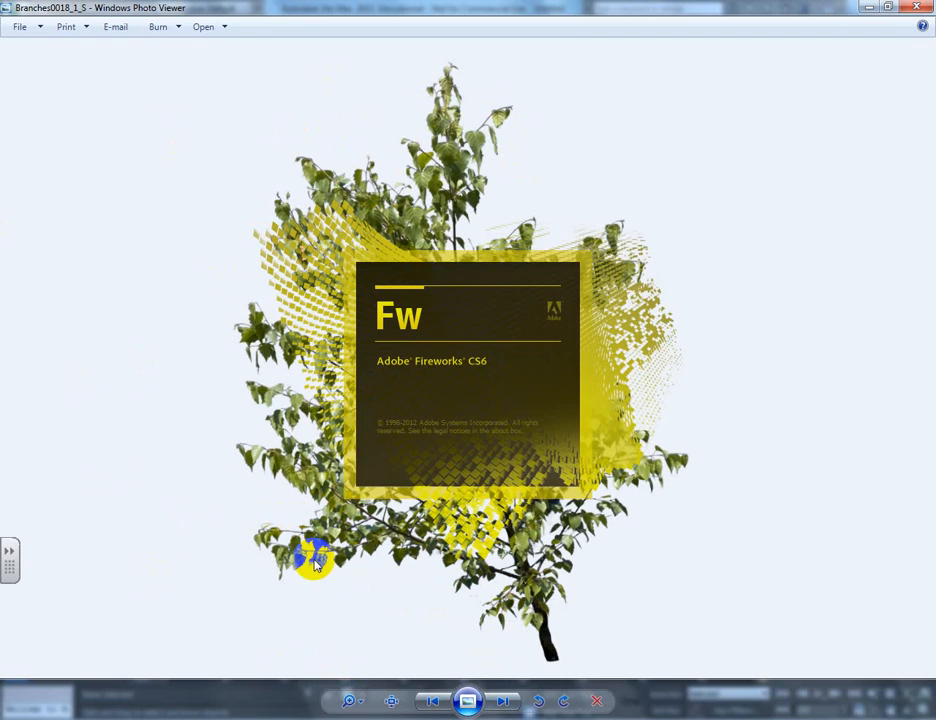
pyautogui.moveTo(588, 633)
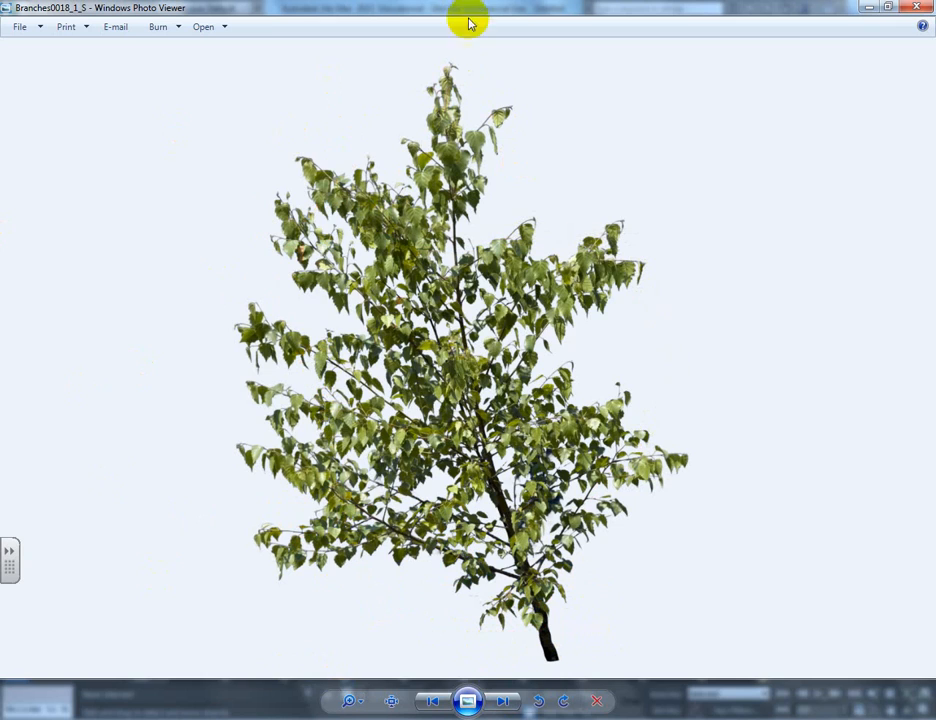
pyautogui.moveTo(400, 567)
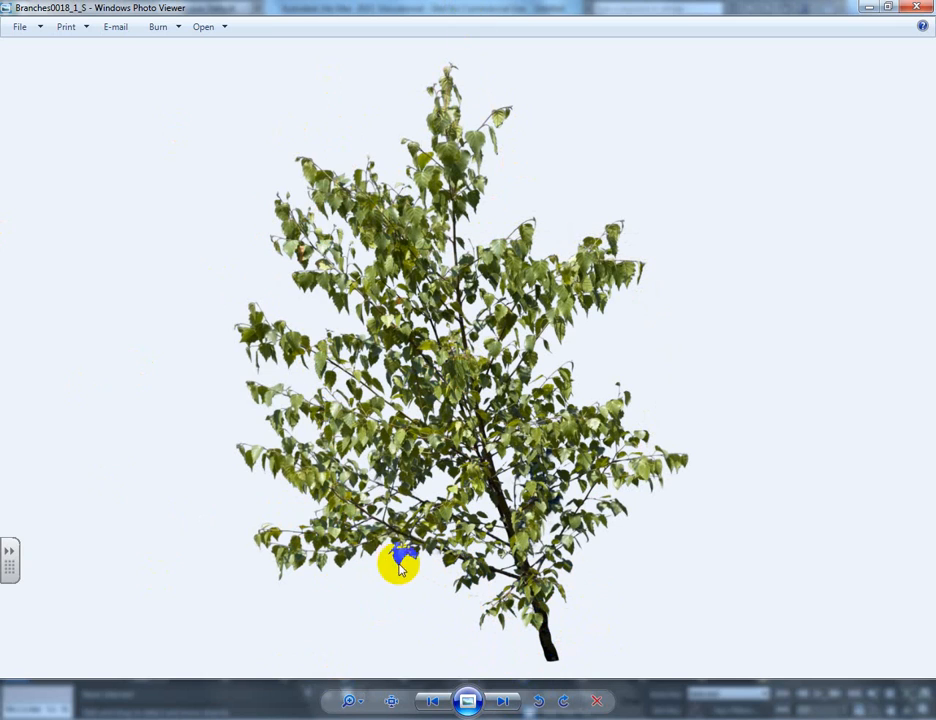
pyautogui.moveTo(282, 490)
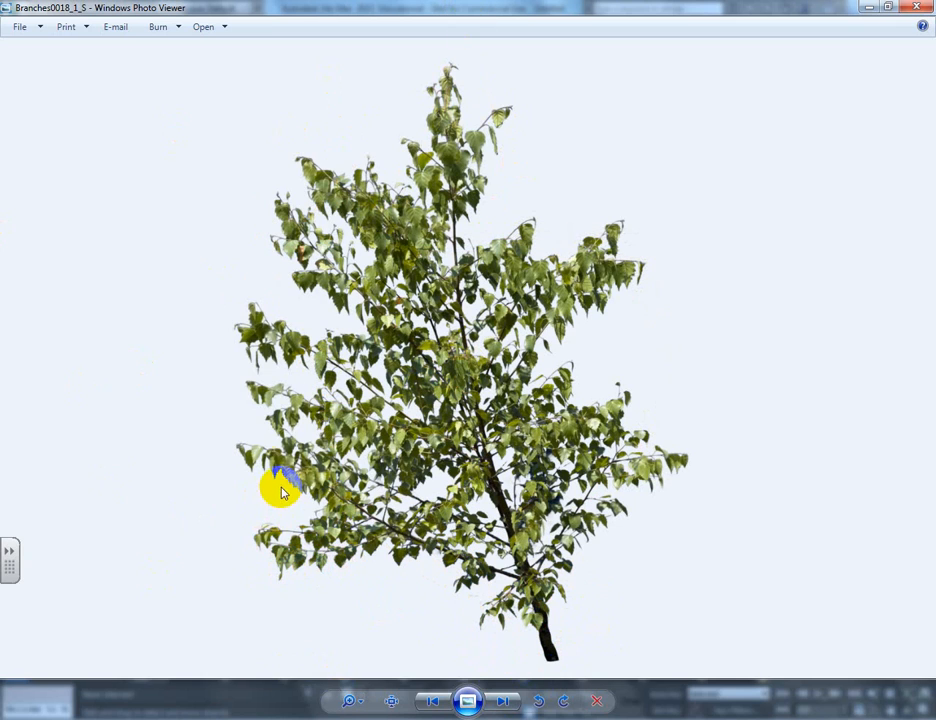
pyautogui.moveTo(248, 380)
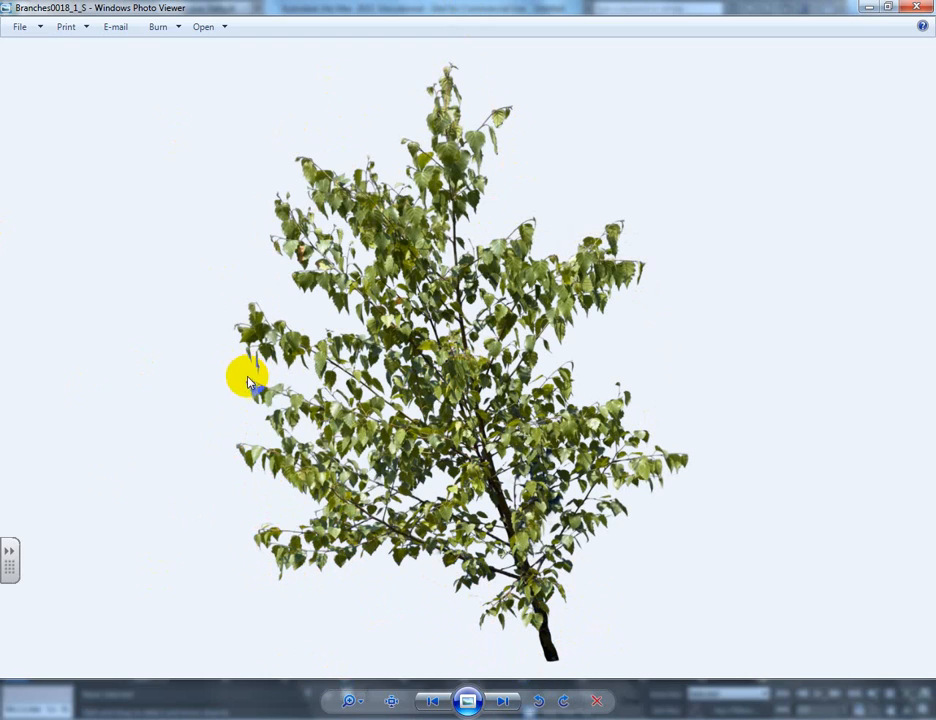
pyautogui.moveTo(305, 332)
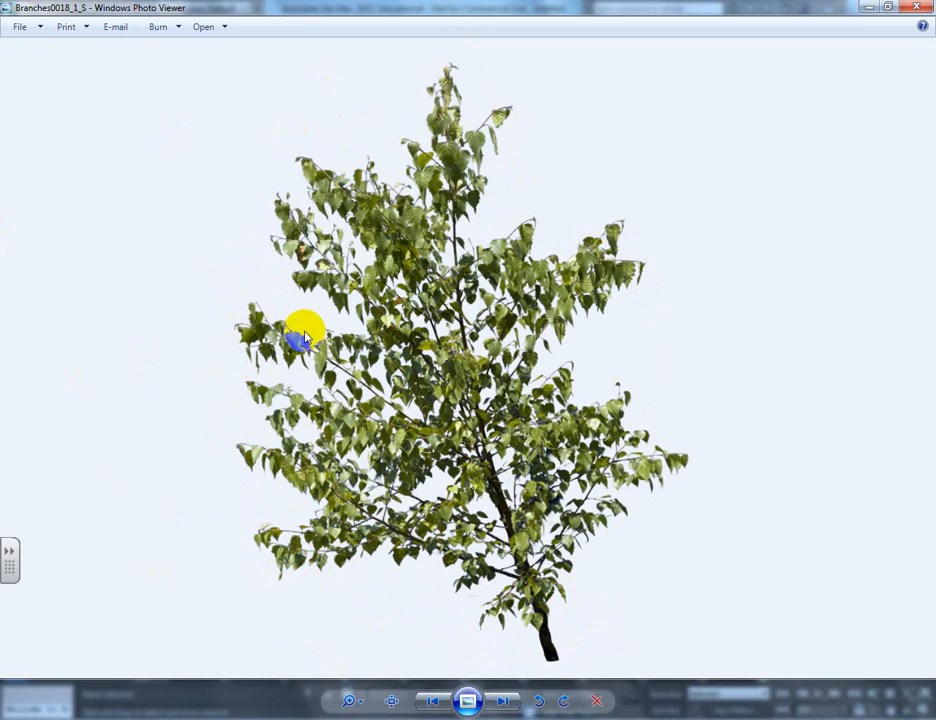
pyautogui.moveTo(315, 200)
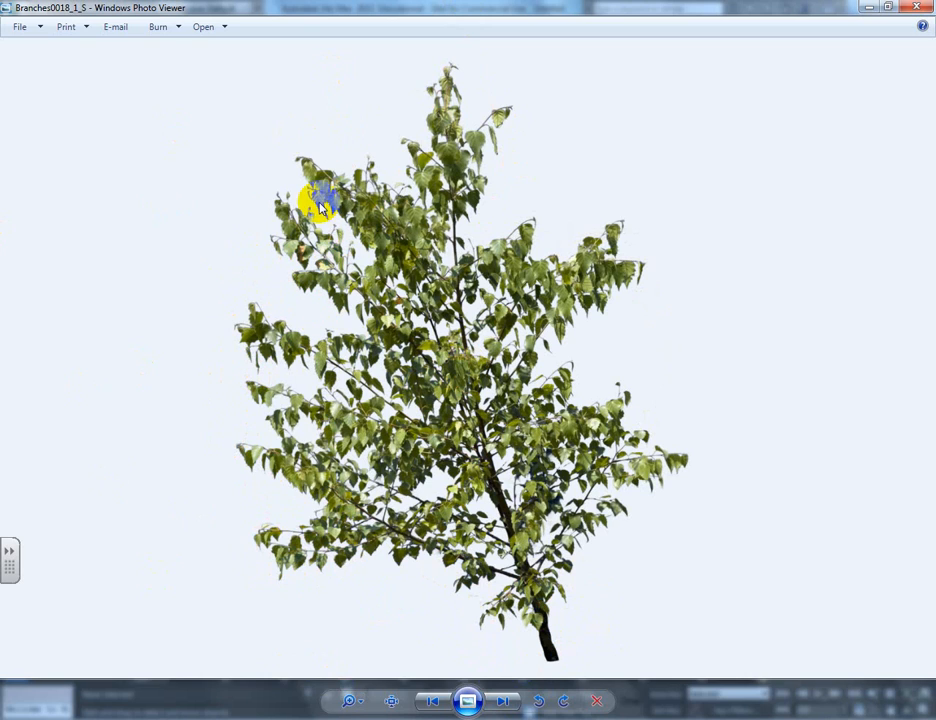
pyautogui.rightClick(468, 700)
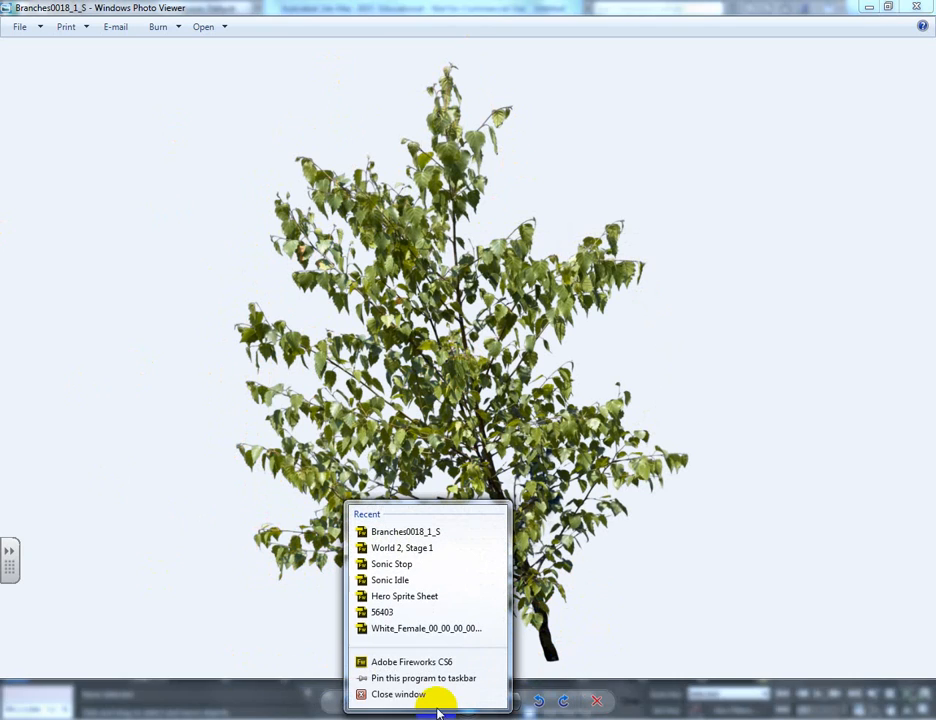
pyautogui.click(411, 661)
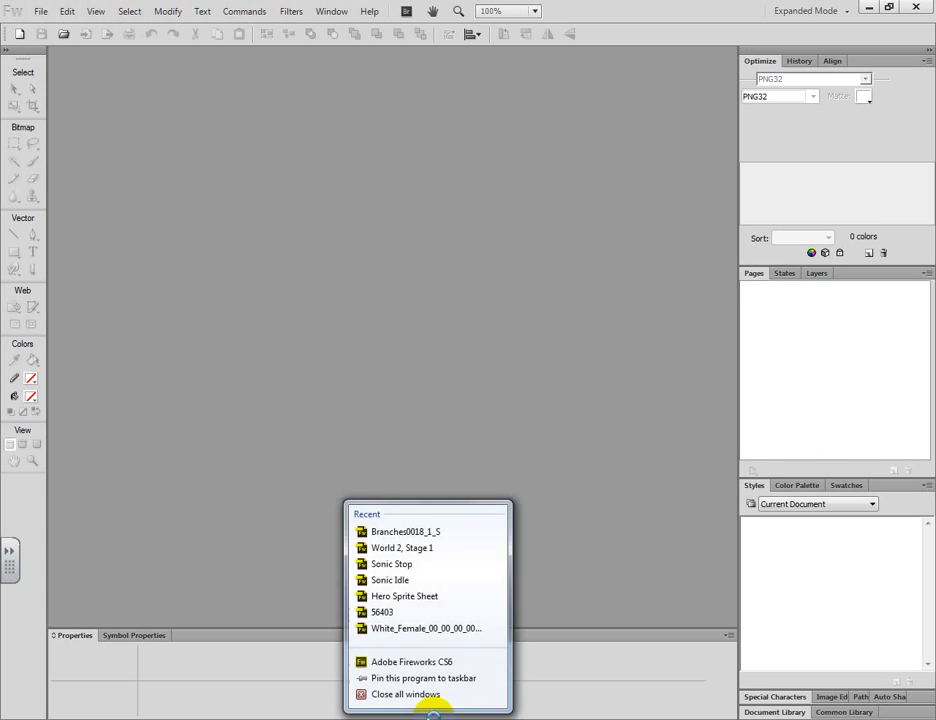
pyautogui.click(405, 531)
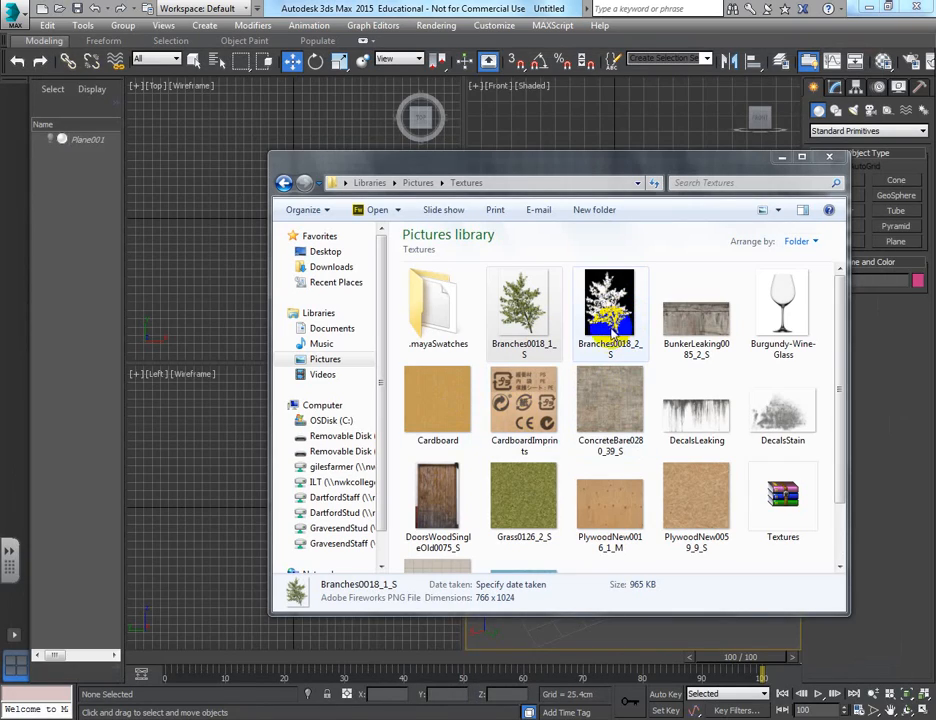
# View the black-and-white Branches0018_2_S mask in Photo Viewer, then close it.
pyautogui.doubleClick(610, 308)
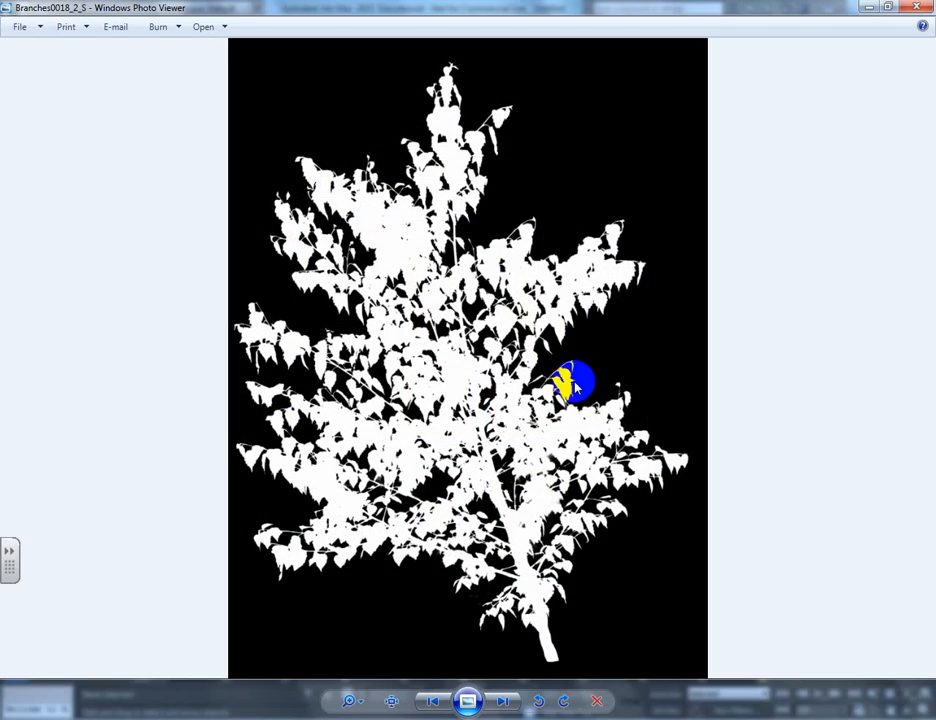
pyautogui.moveTo(357, 180)
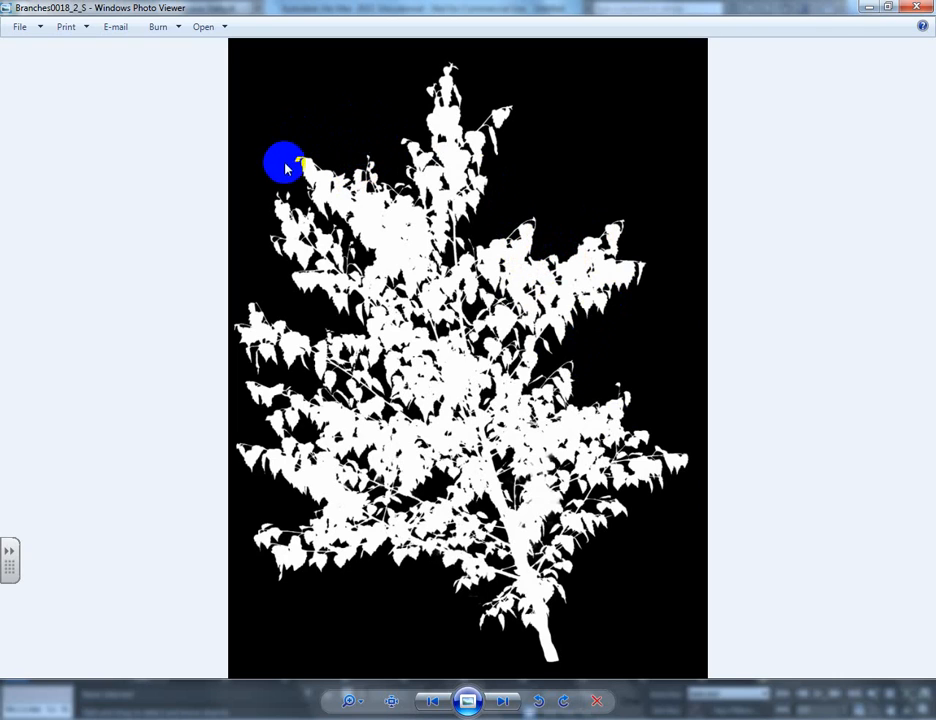
pyautogui.moveTo(520, 115)
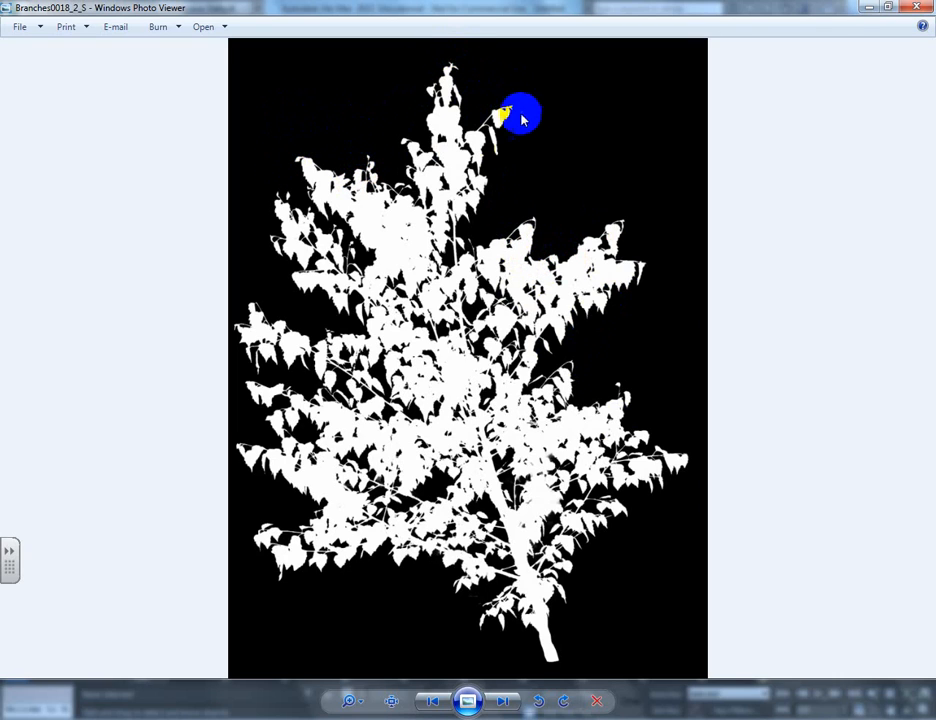
pyautogui.moveTo(405, 250)
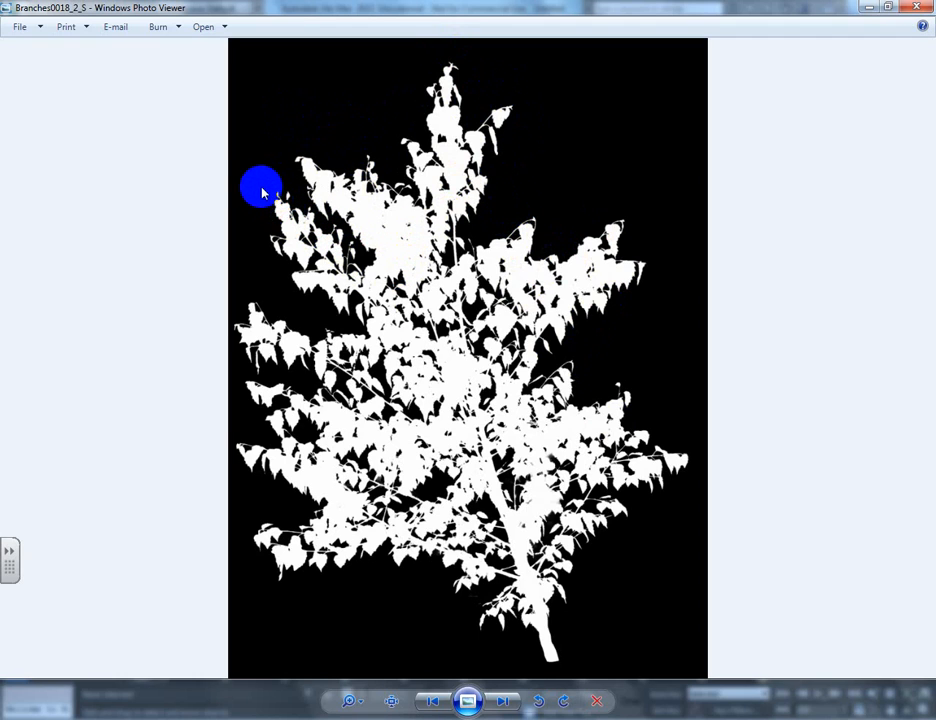
pyautogui.moveTo(286, 308)
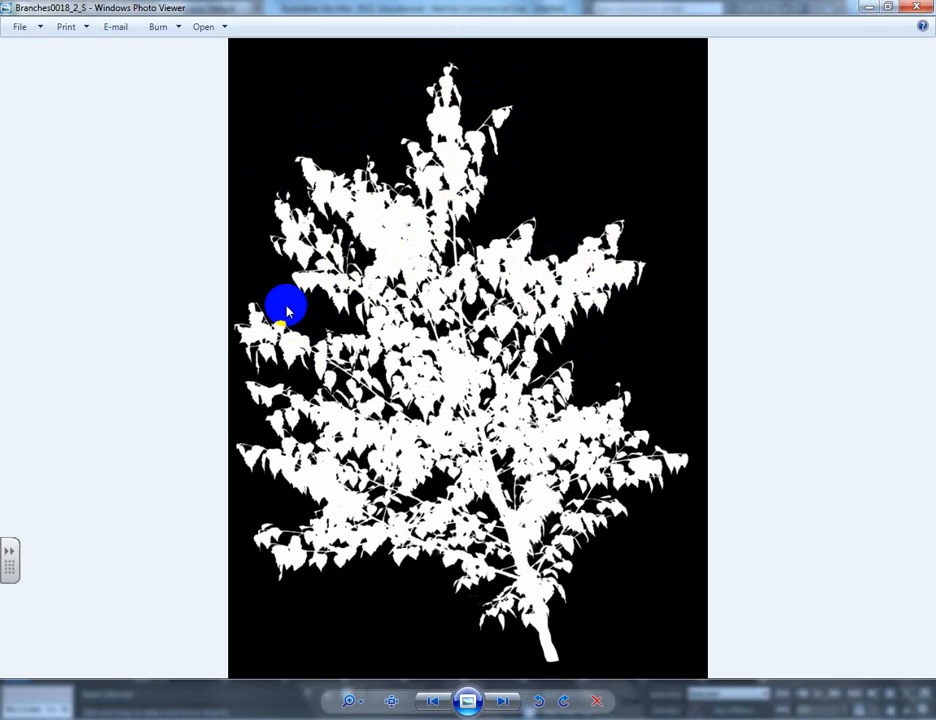
pyautogui.moveTo(365, 260)
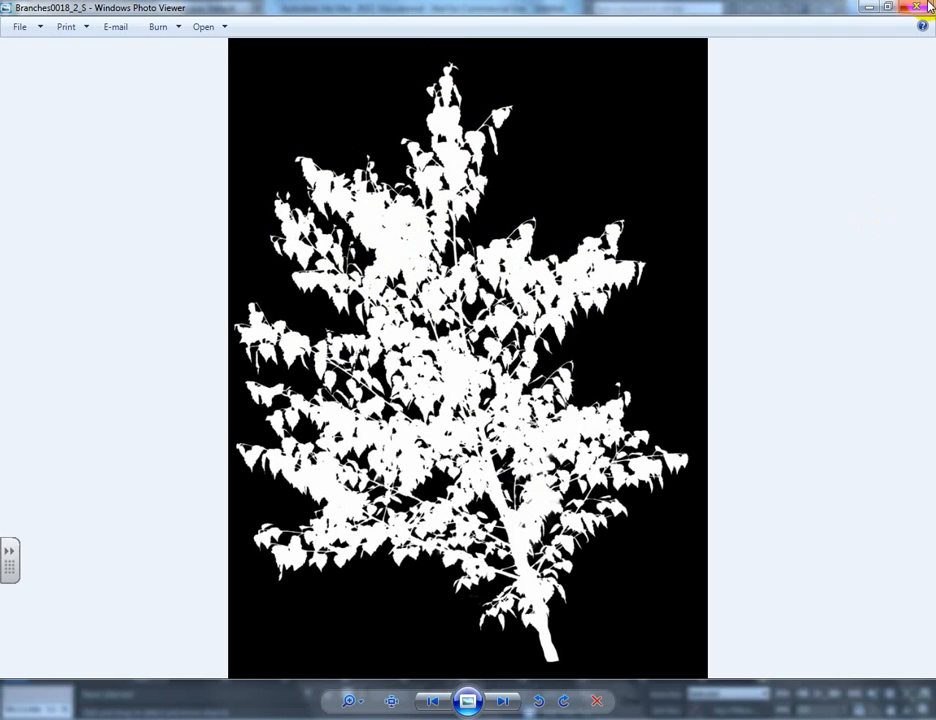
pyautogui.click(922, 7)
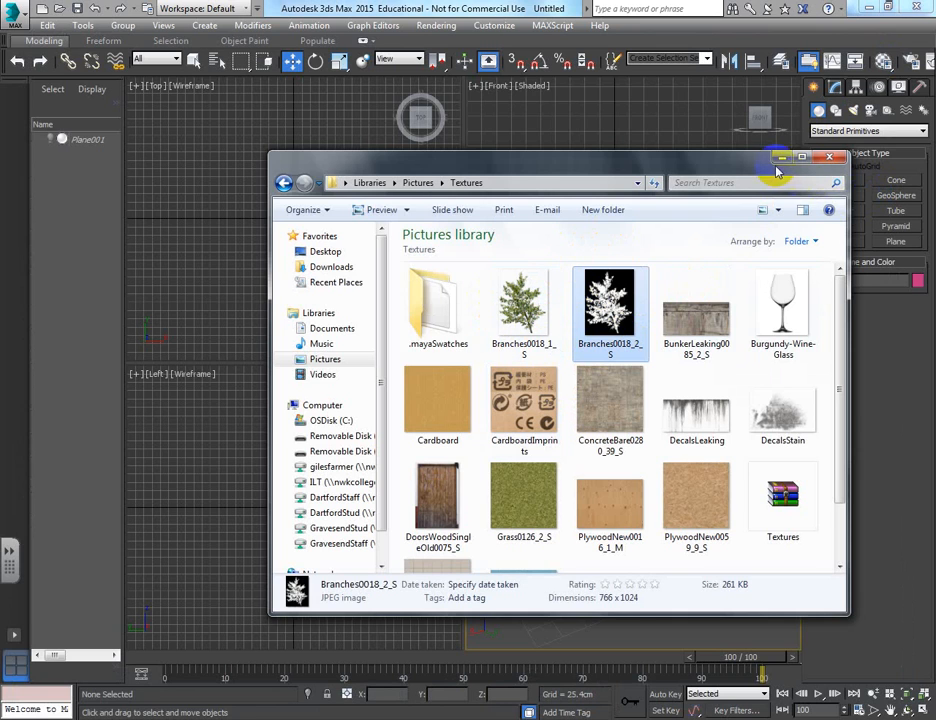
# Close the Textures folder window and pick the Plane primitive for Plane002.
pyautogui.click(829, 157)
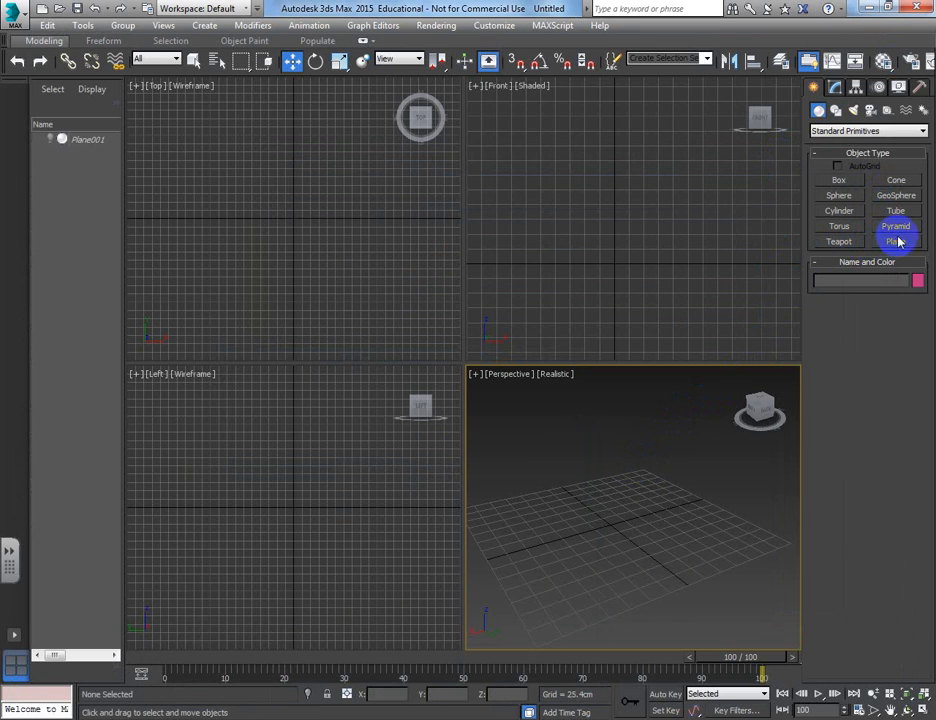
pyautogui.click(894, 241)
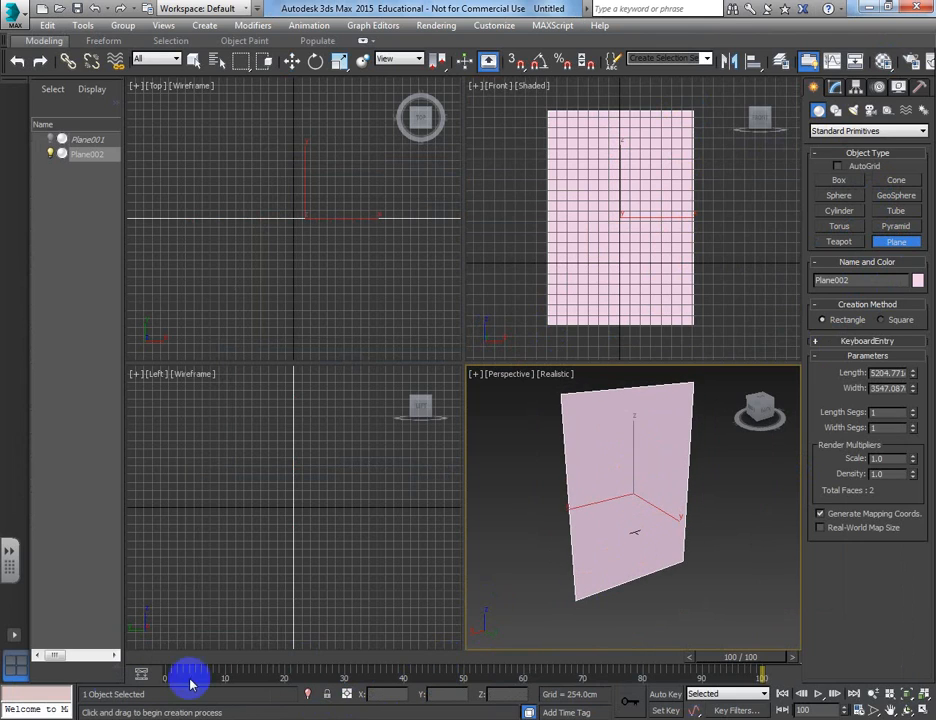
pyautogui.moveTo(764, 265)
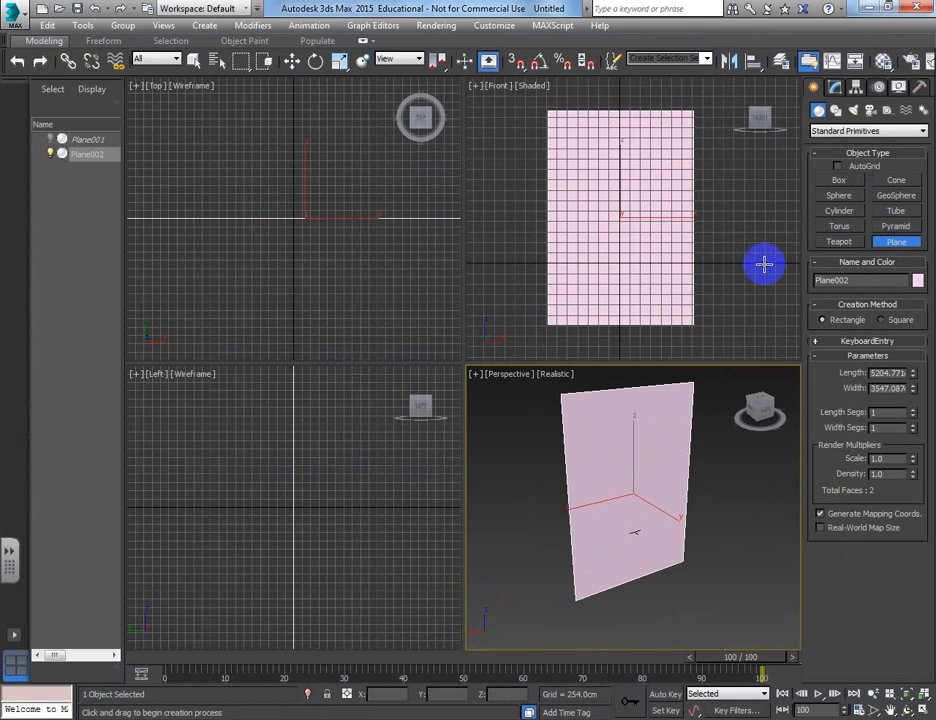
pyautogui.moveTo(857, 370)
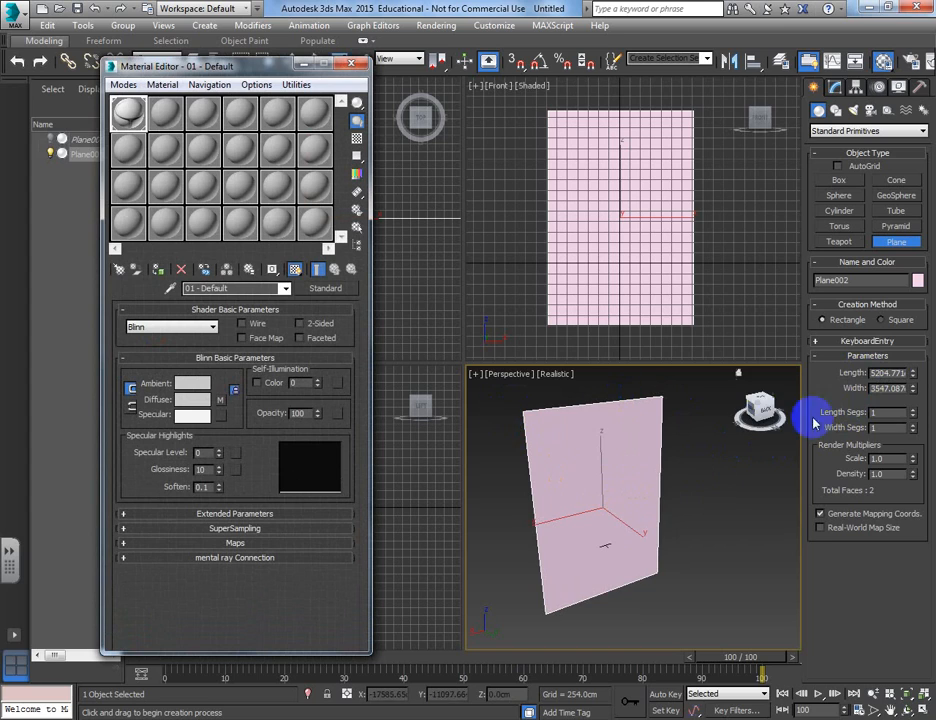
# Load Branches0018_1_S as a Bitmap diffuse map on material slot 2.
pyautogui.click(163, 112)
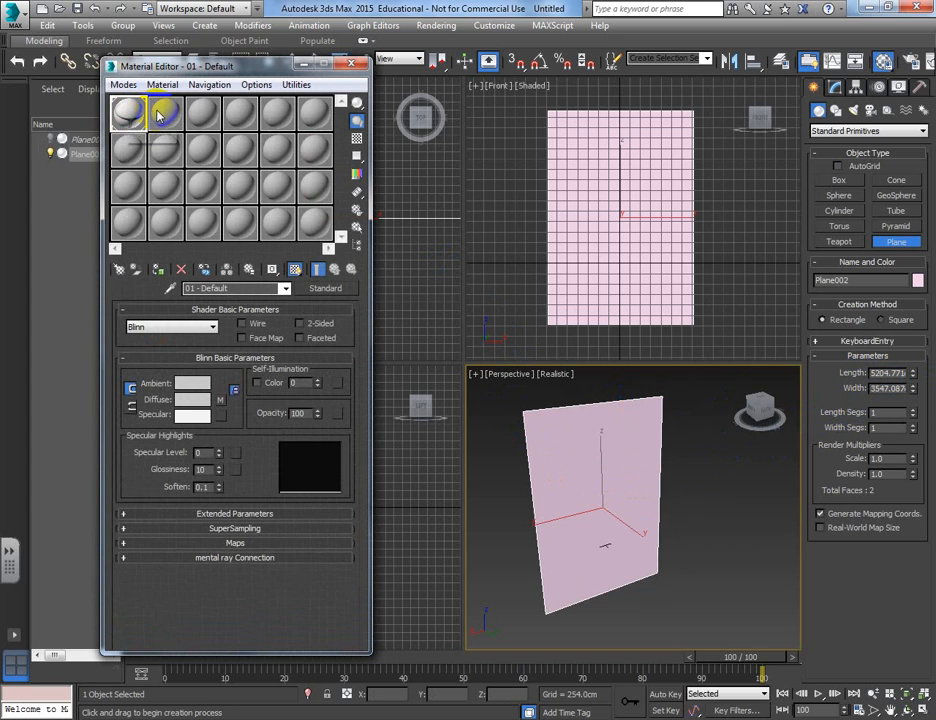
pyautogui.click(164, 112)
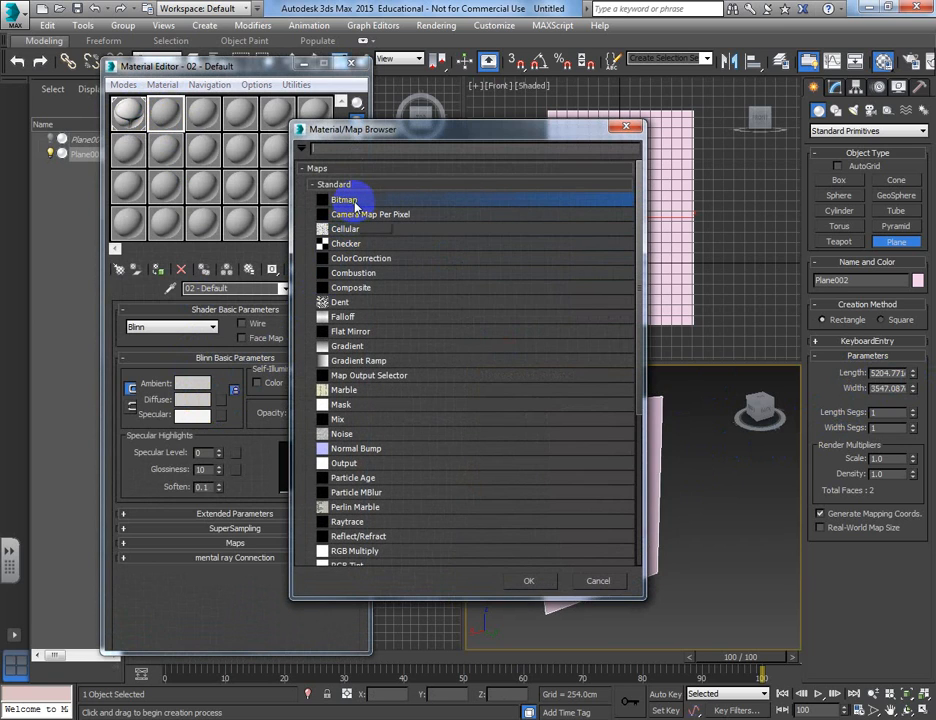
pyautogui.doubleClick(344, 199)
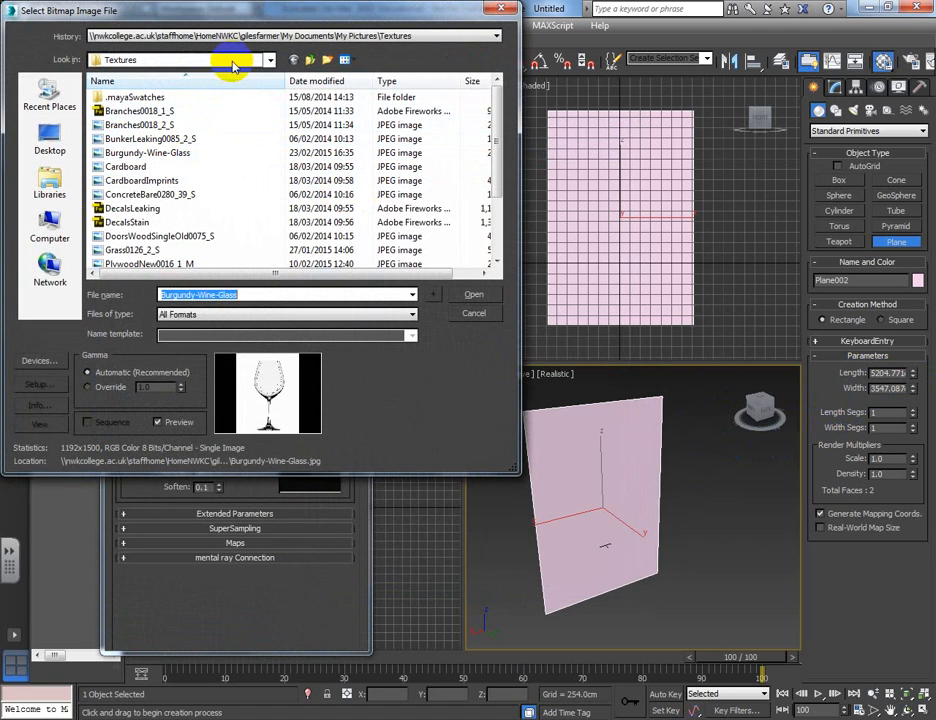
pyautogui.click(347, 59)
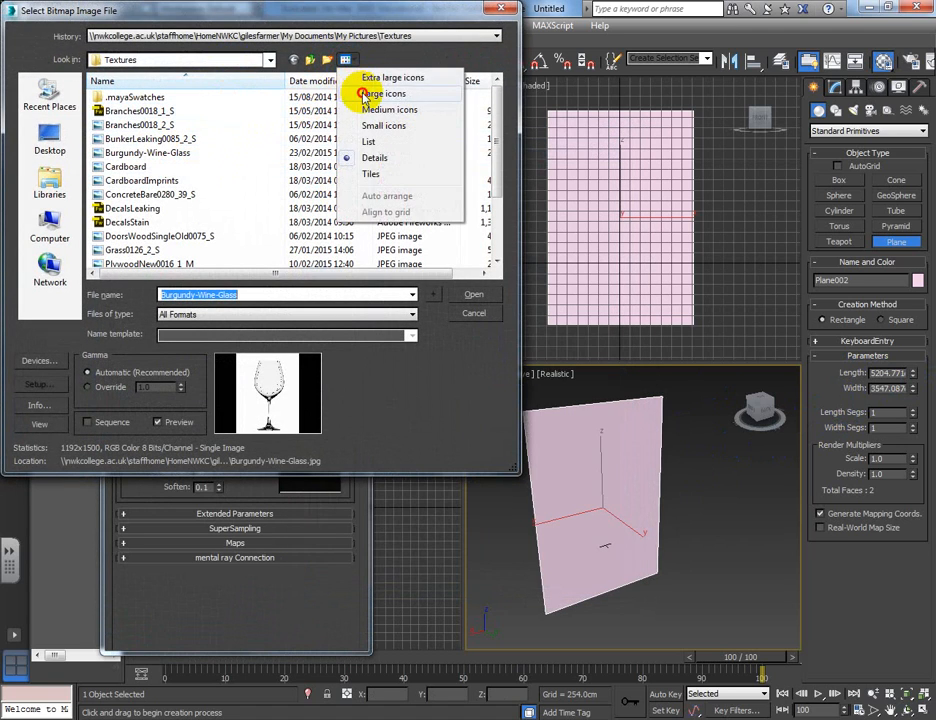
pyautogui.click(384, 93)
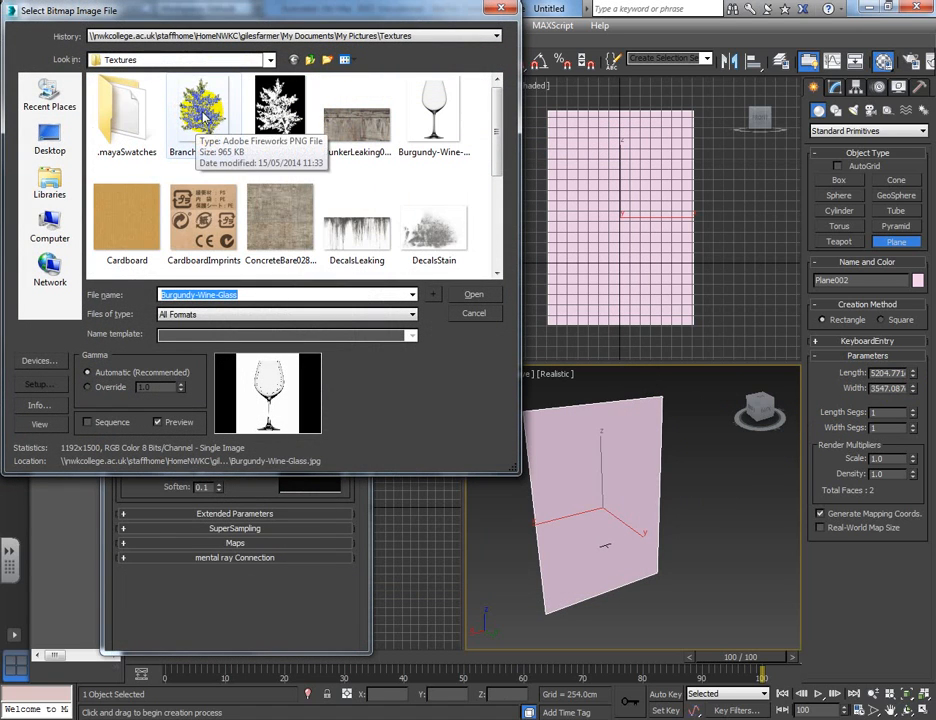
pyautogui.click(473, 293)
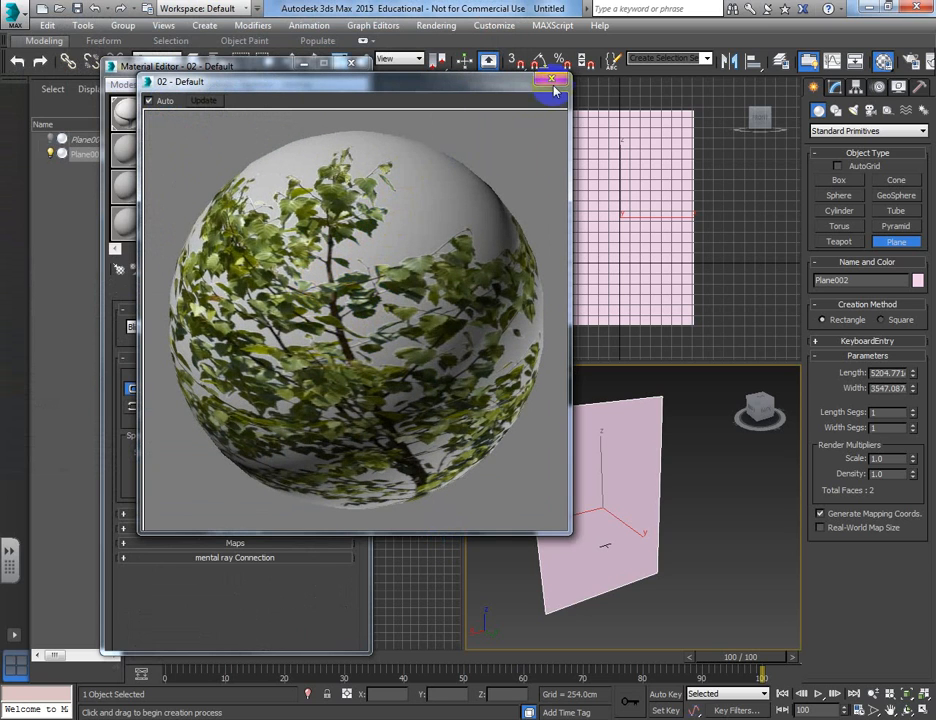
# Close the enlarged material sample preview window.
pyautogui.click(553, 80)
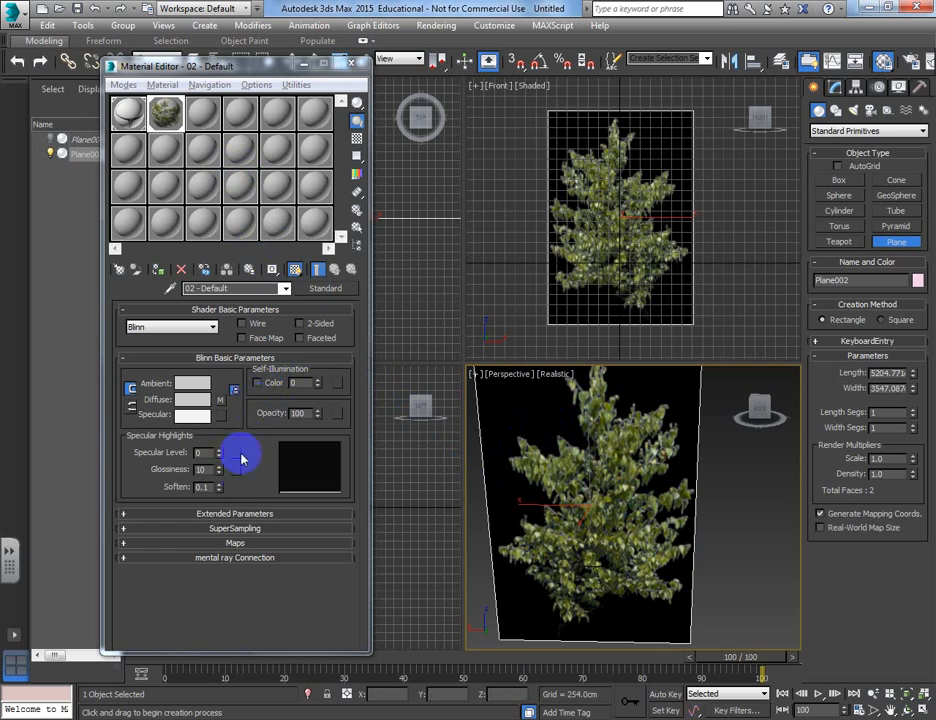
pyautogui.moveTo(165, 378)
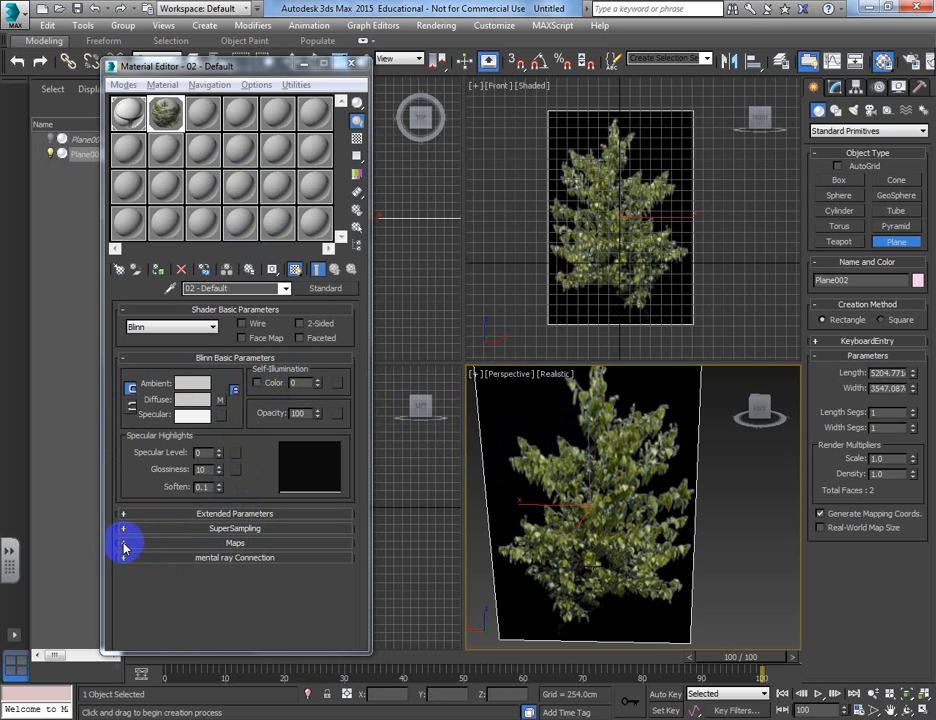
# Load the Branches0018_2_S.jpg mask as a Bitmap in the material's Opacity slot.
pyautogui.click(124, 543)
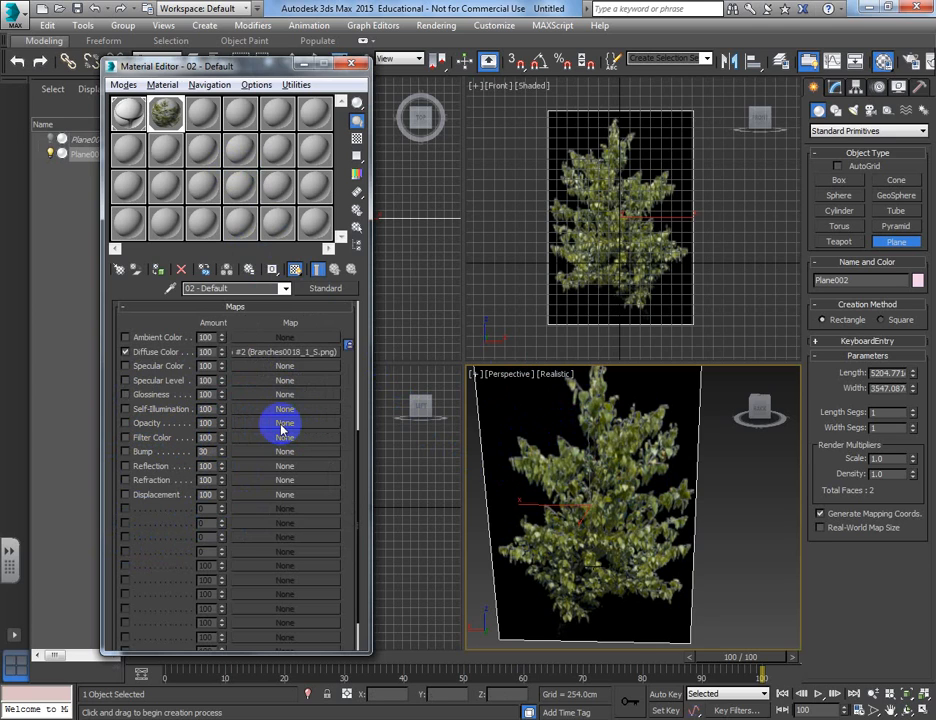
pyautogui.click(284, 422)
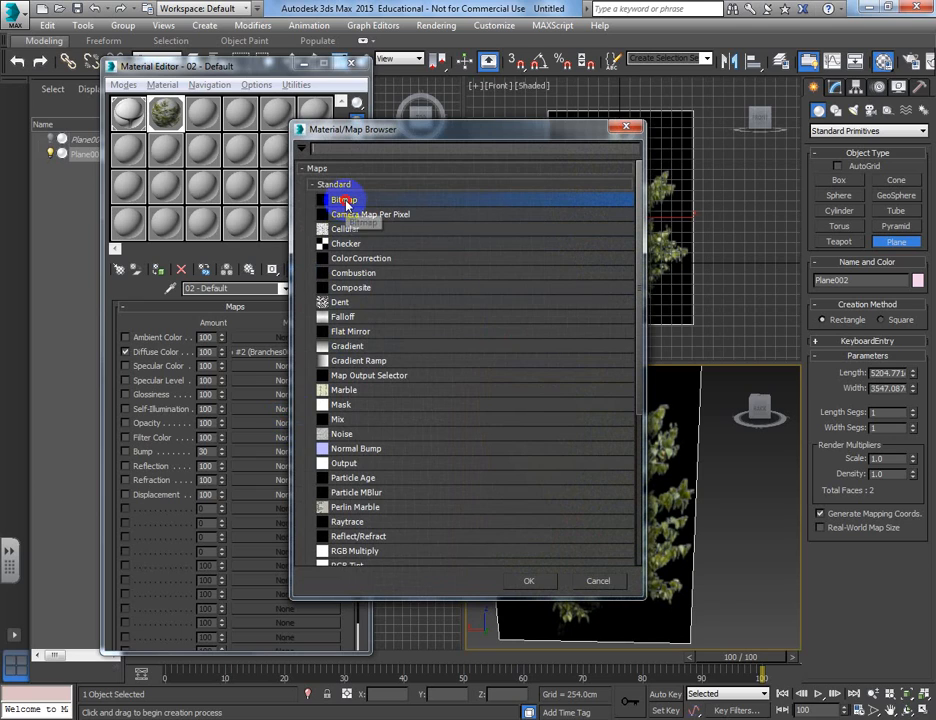
pyautogui.click(528, 580)
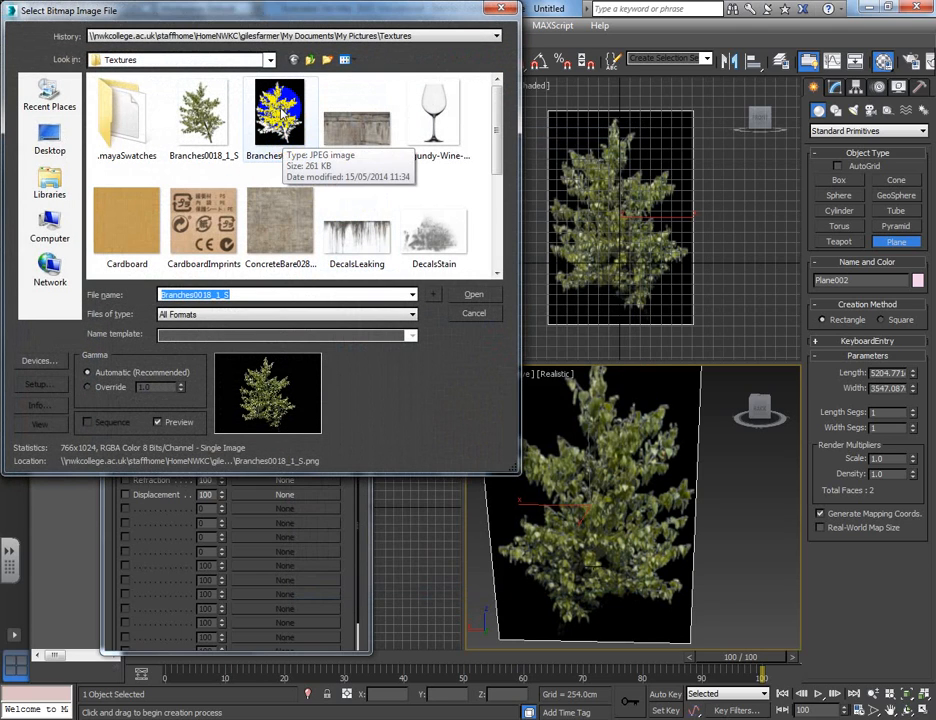
pyautogui.click(474, 294)
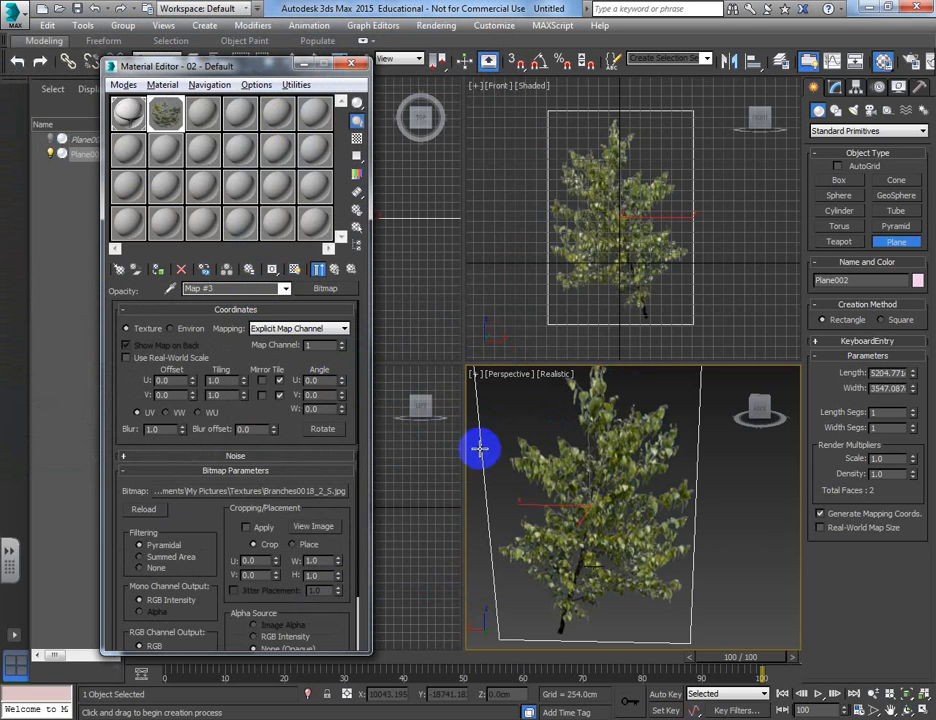
pyautogui.click(128, 110)
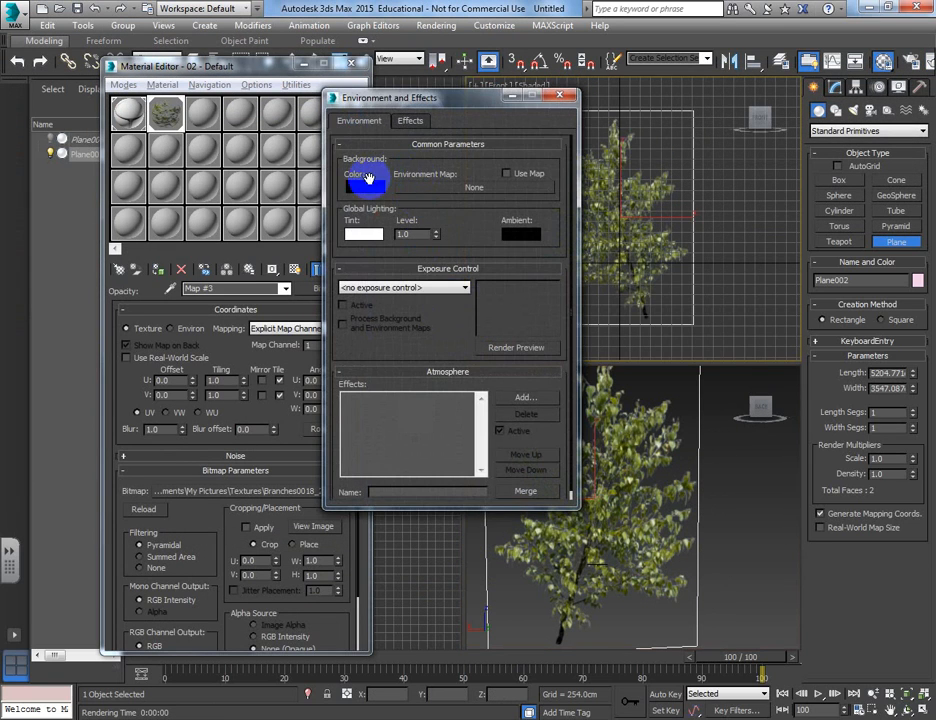
# Set the environment background colour to white and render the perspective view.
pyautogui.click(362, 180)
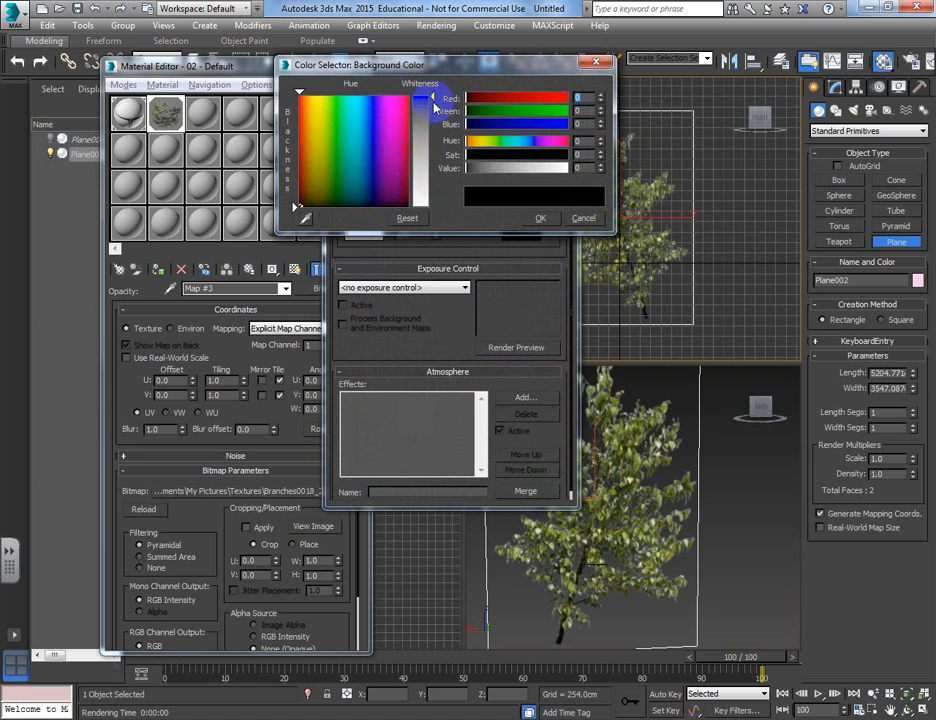
pyautogui.click(583, 218)
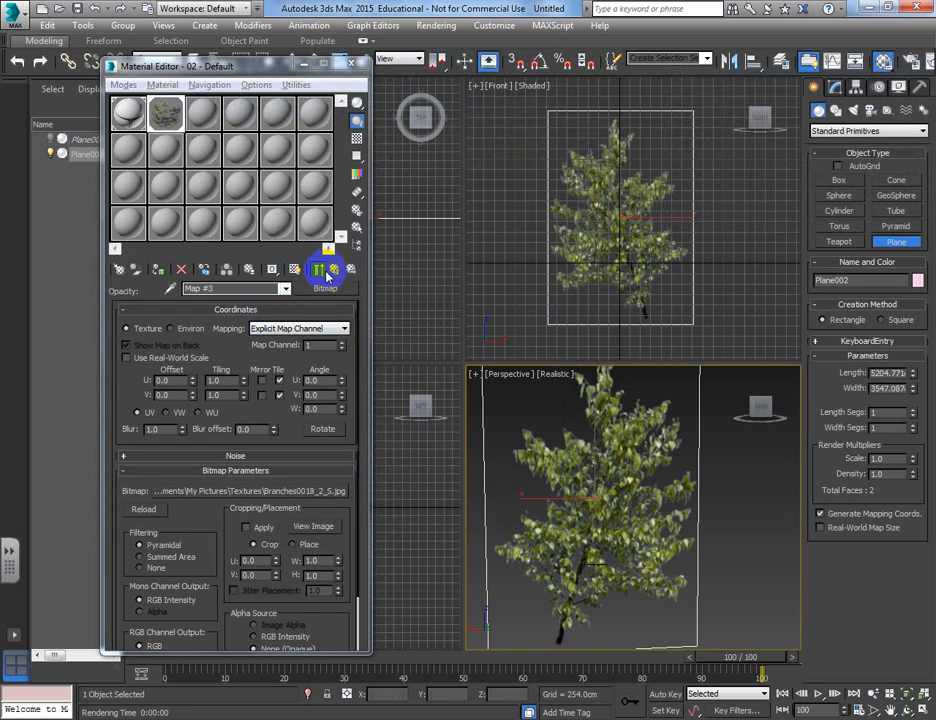
pyautogui.click(295, 269)
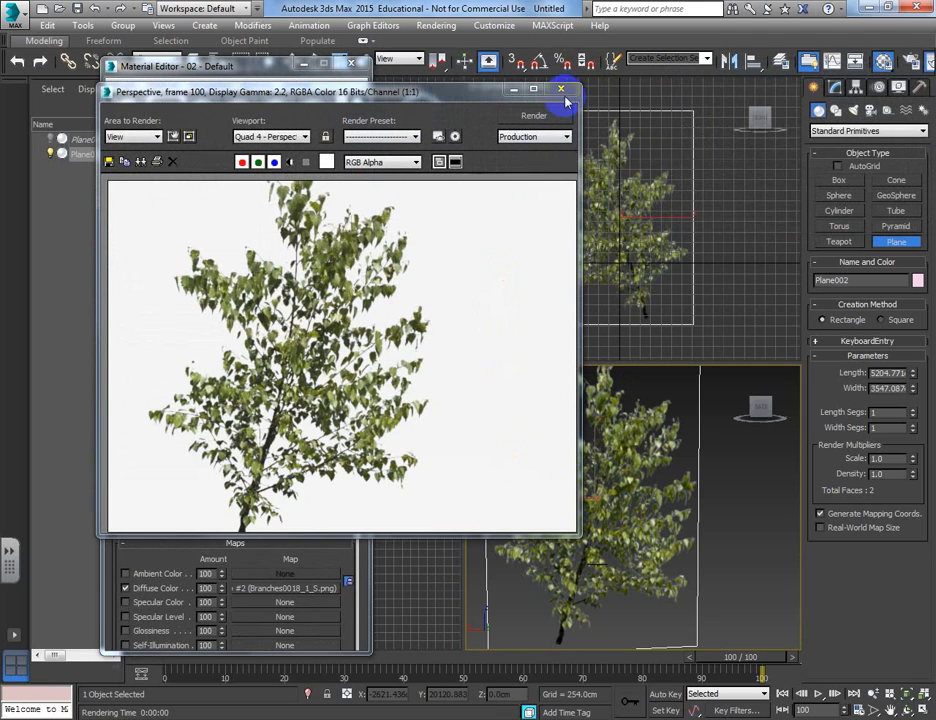
# Close the first render, re-render the zoomed-out tree, and close that frame too.
pyautogui.click(562, 89)
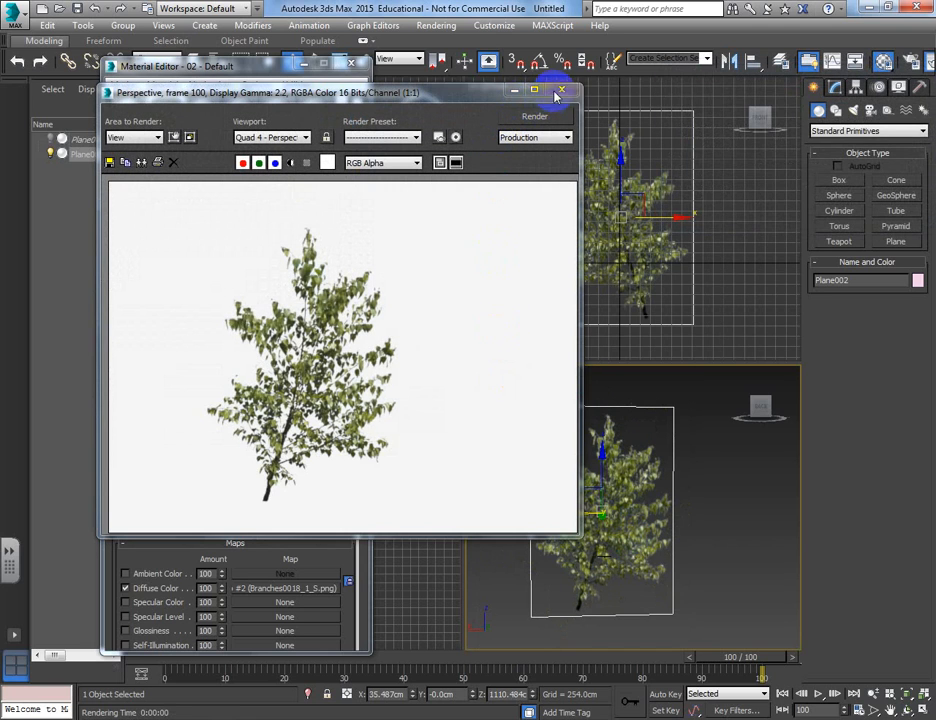
pyautogui.click(562, 91)
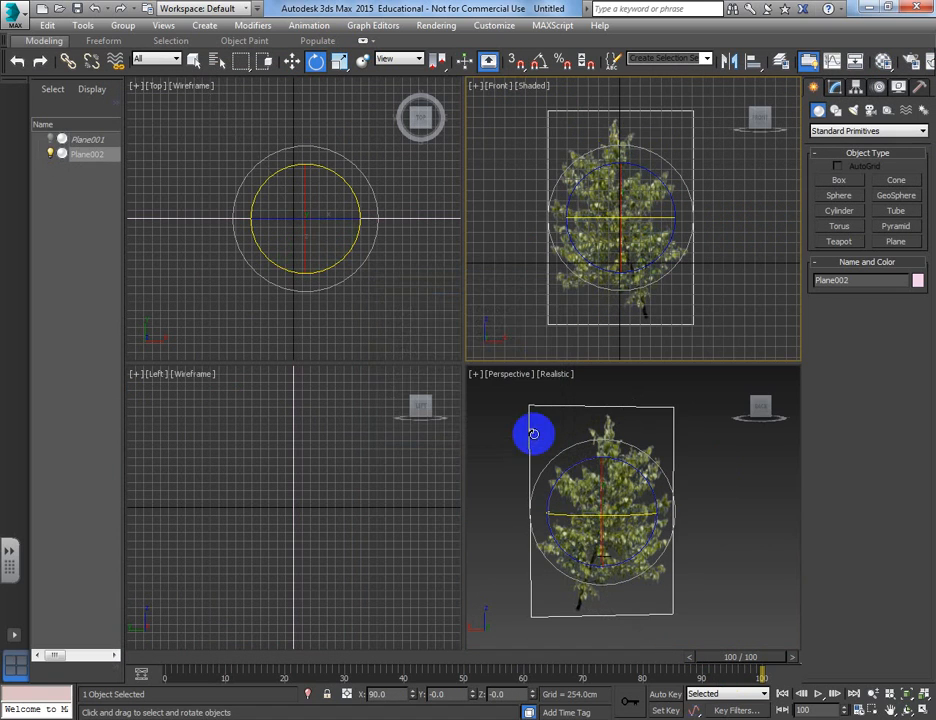
# Shift-rotate Plane002 90° on Y into a crossing copy, Plane003, and render.
pyautogui.moveTo(533, 433); pyautogui.dragTo(637, 270)
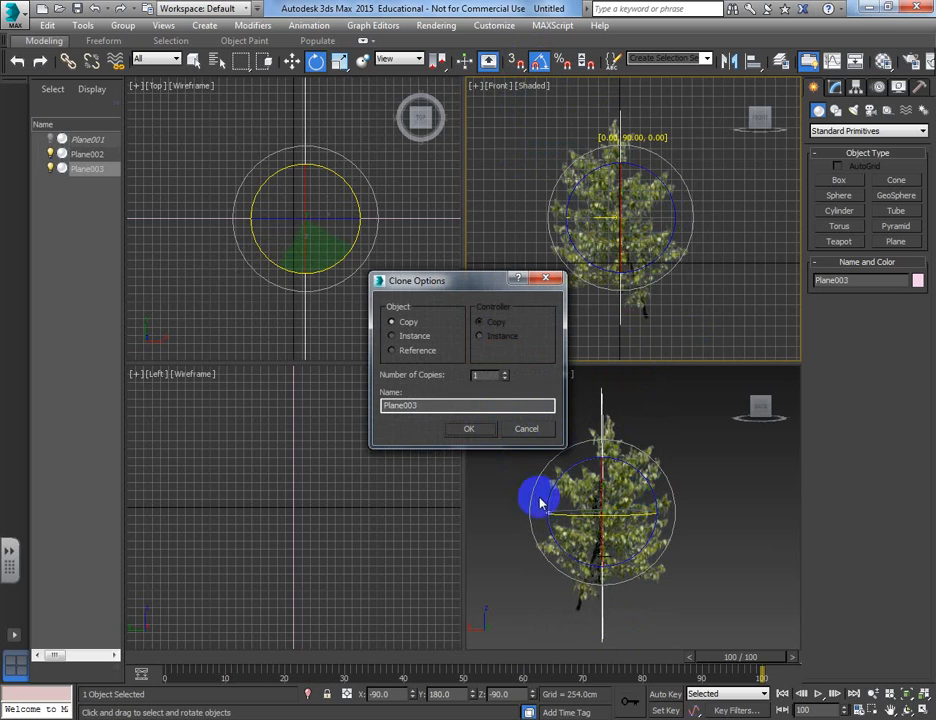
pyautogui.click(468, 428)
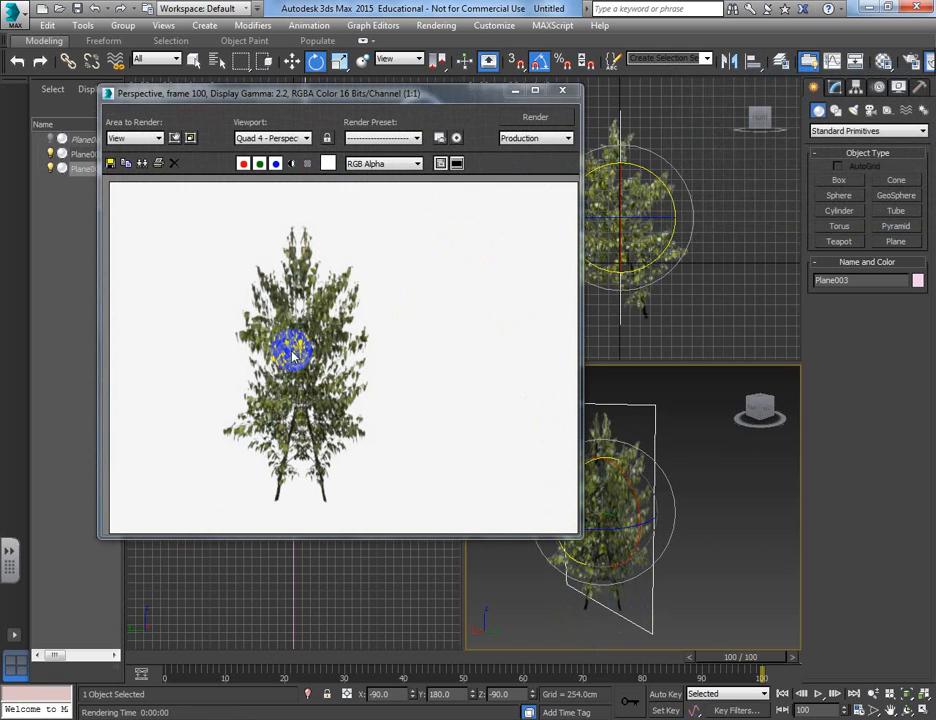
pyautogui.click(562, 92)
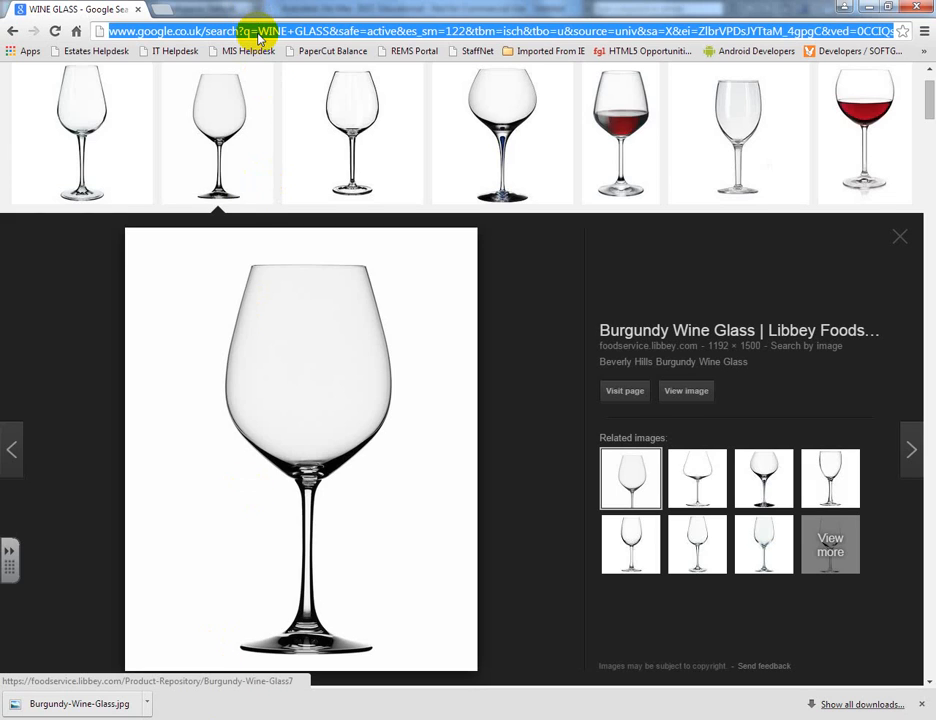
# Search Google for 'tree opacity map' and switch to the image results.
pyautogui.write('tree')
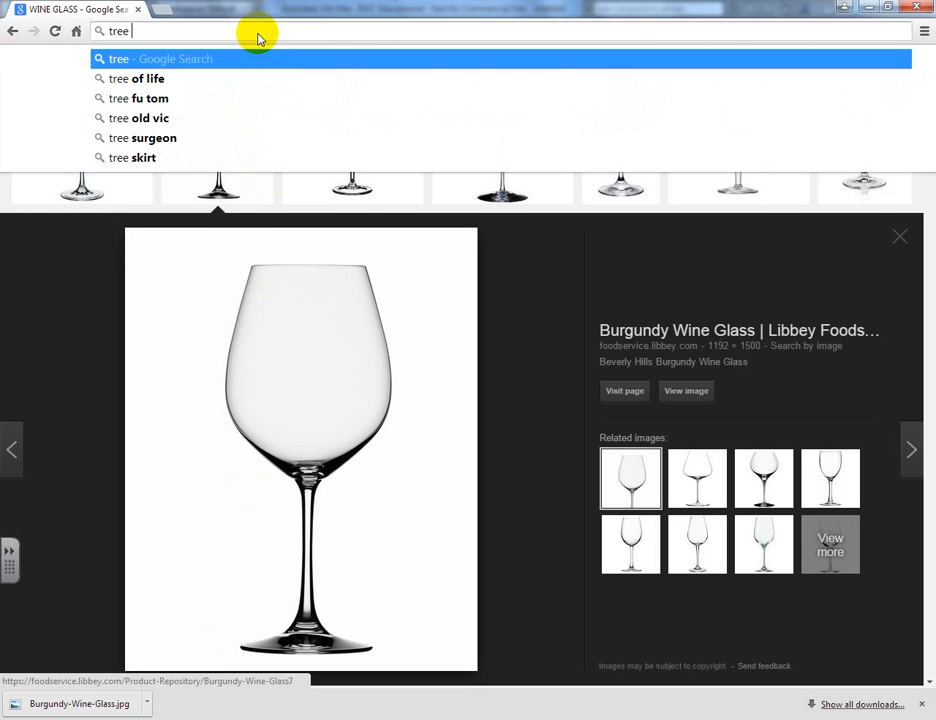
pyautogui.write('op')
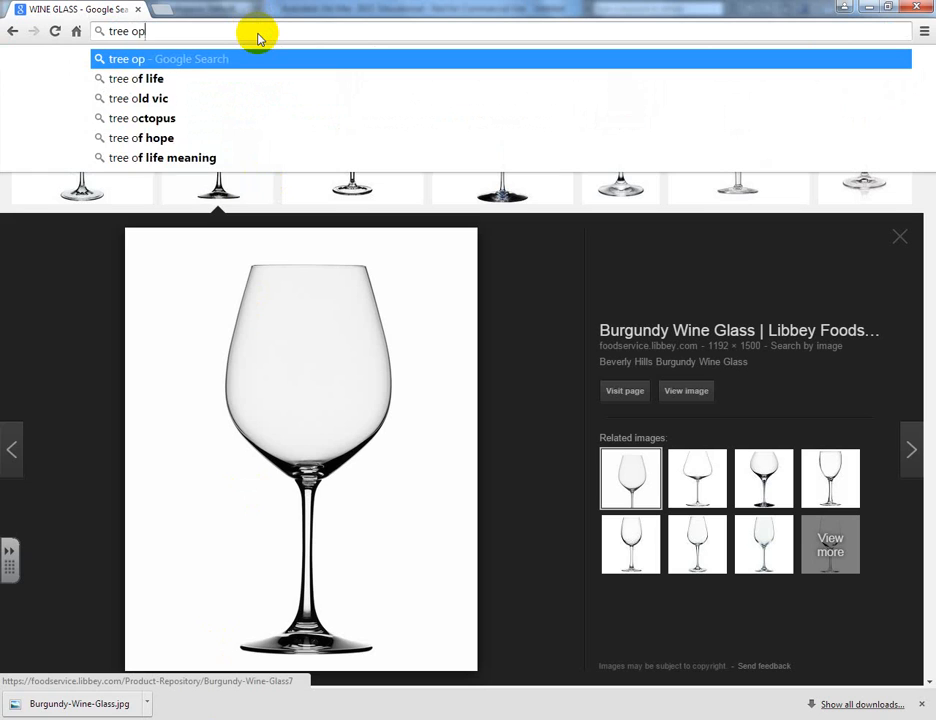
pyautogui.press('Return')
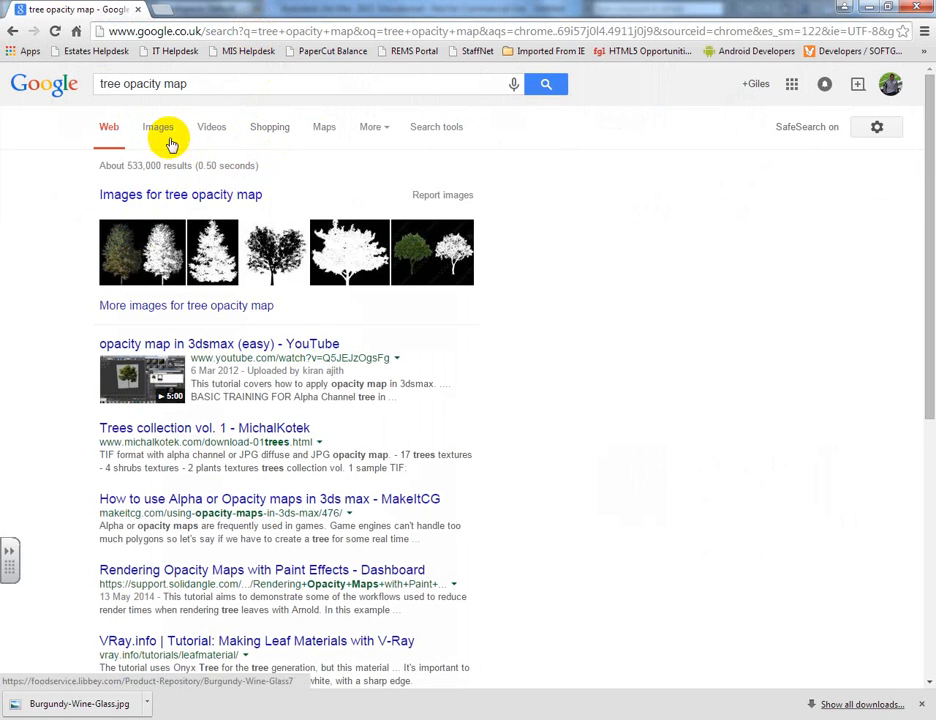
pyautogui.click(157, 127)
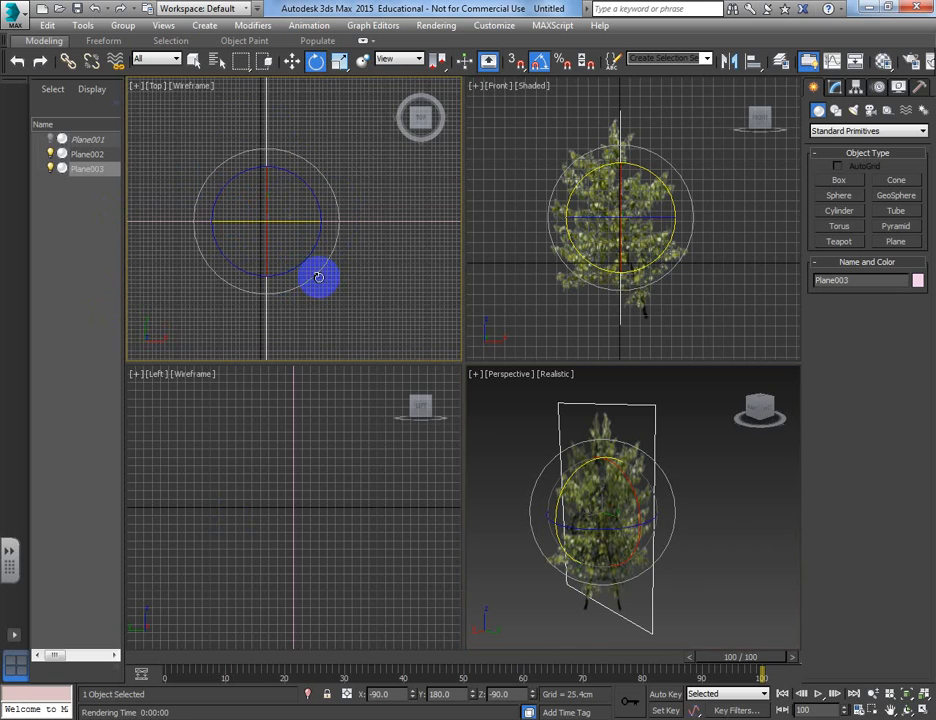
# Shift-rotate a copy of the plane 135° on Z in the Top viewport, creating Plane004.
pyautogui.moveTo(318, 277); pyautogui.dragTo(333, 245)
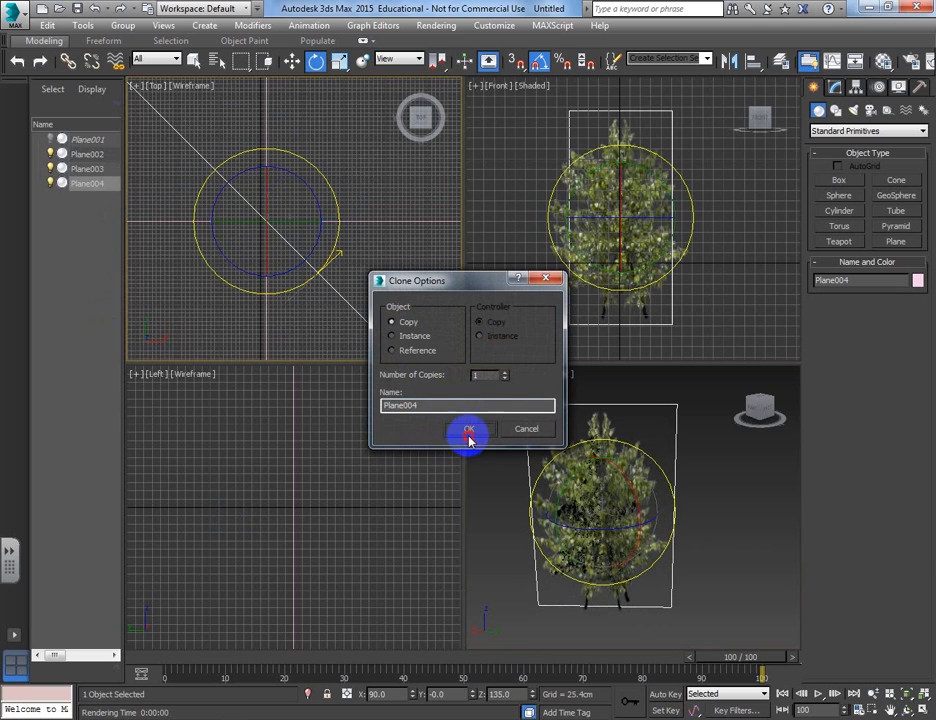
pyautogui.click(468, 429)
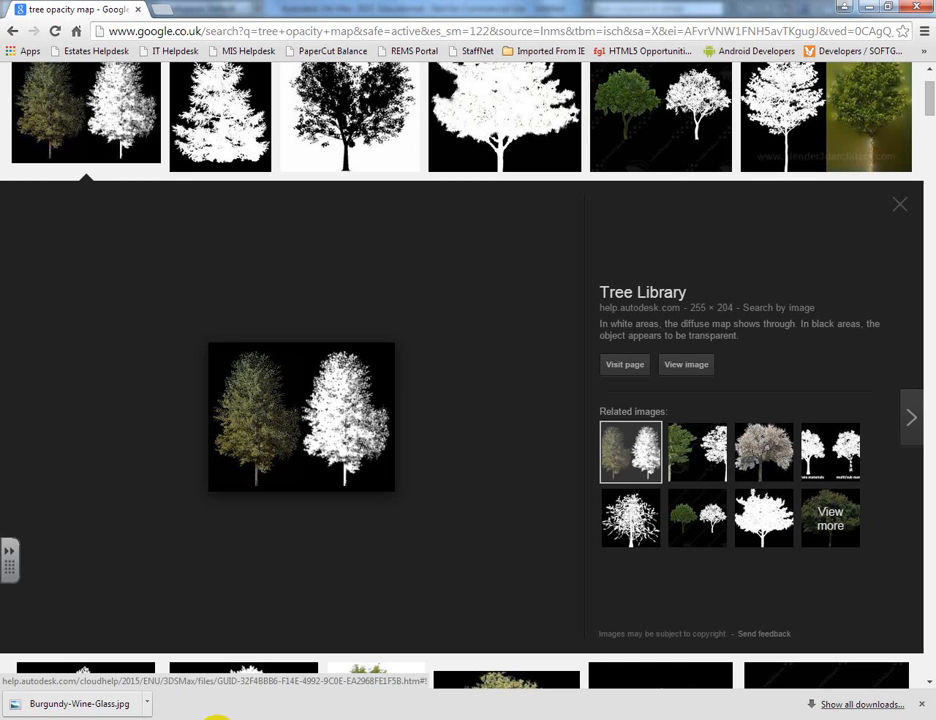
# Scroll to the Tree Library opacity map example, then return to 3ds Max.
pyautogui.scroll(3)
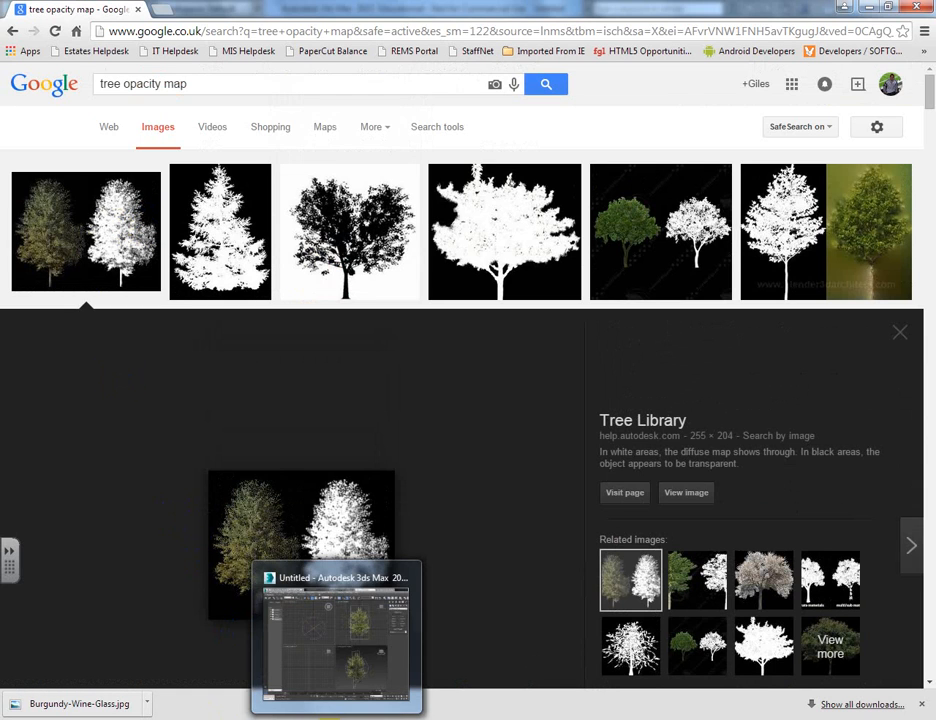
pyautogui.click(335, 635)
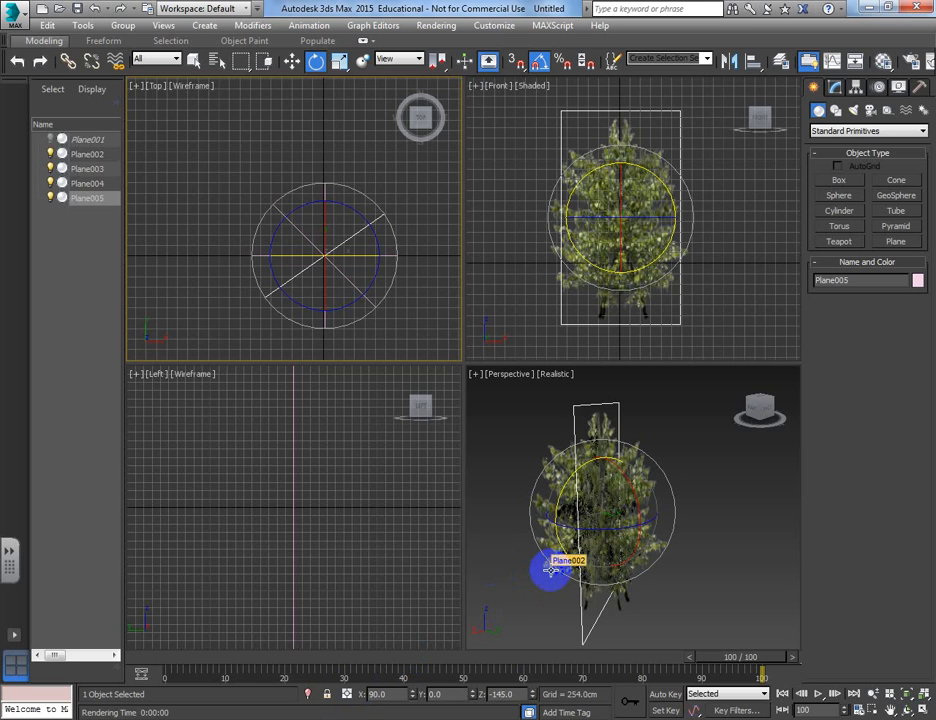
# Adjust Plane005, pull the Perspective view back, and review then close the tree render.
pyautogui.moveTo(552, 570); pyautogui.dragTo(558, 490)
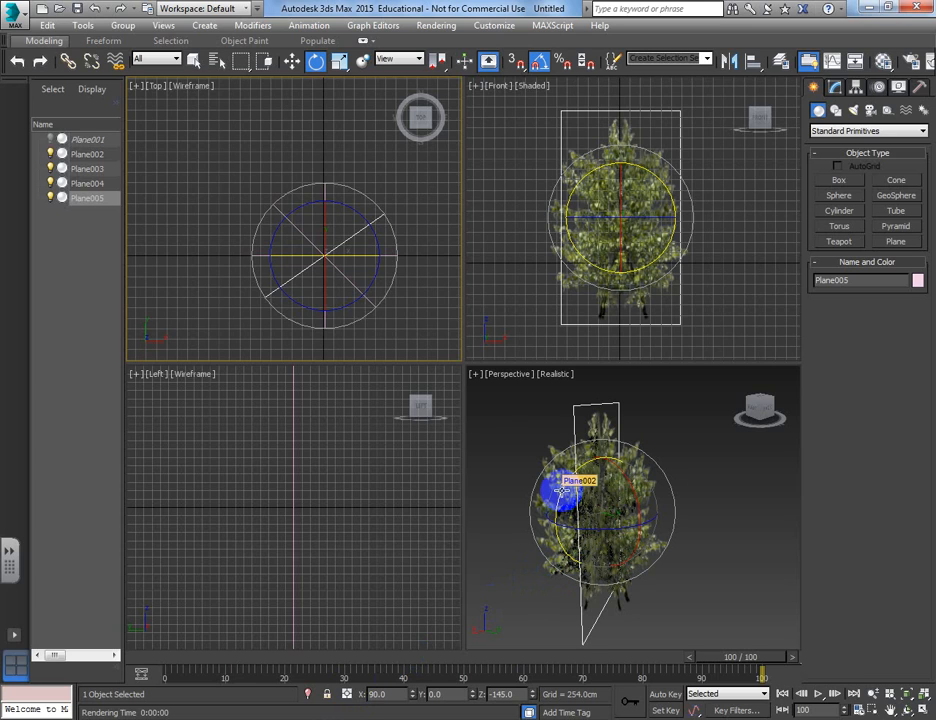
pyautogui.moveTo(565, 490); pyautogui.dragTo(590, 515)
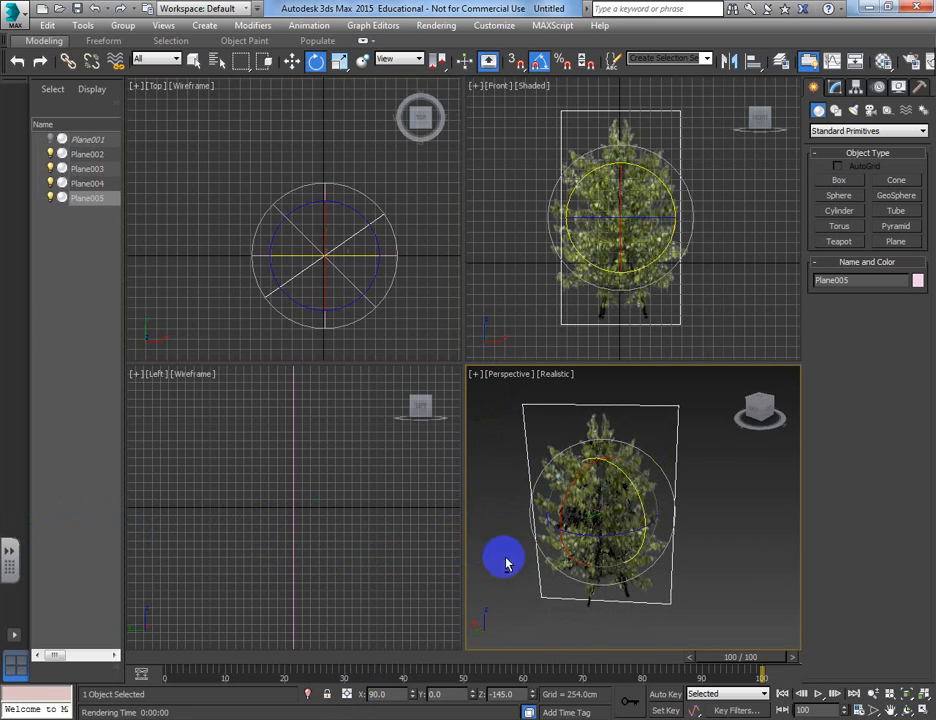
pyautogui.moveTo(505, 558); pyautogui.dragTo(720, 530)
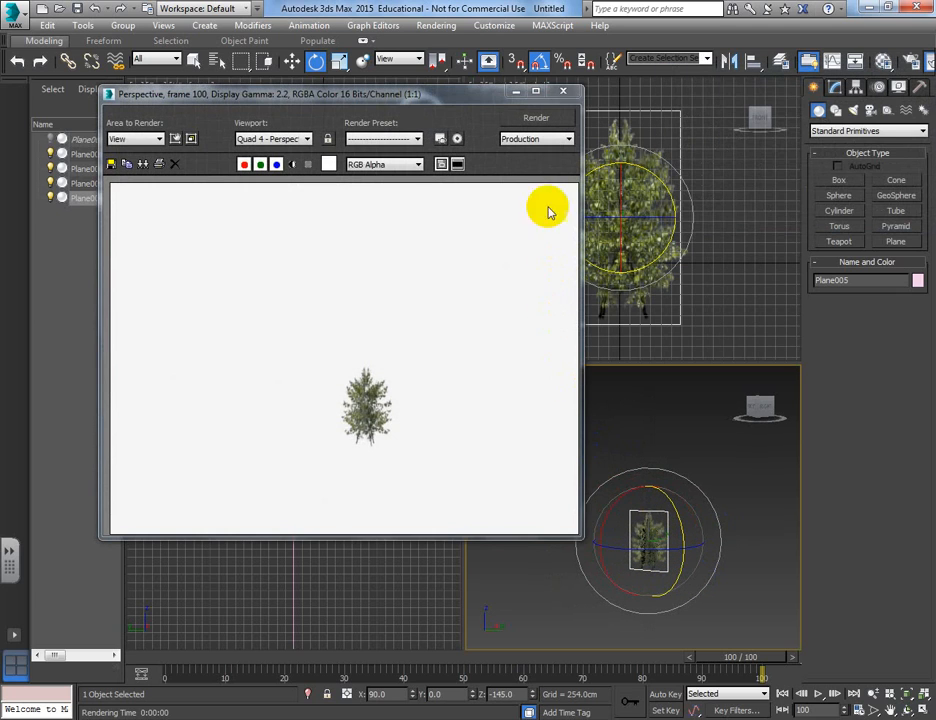
pyautogui.click(563, 91)
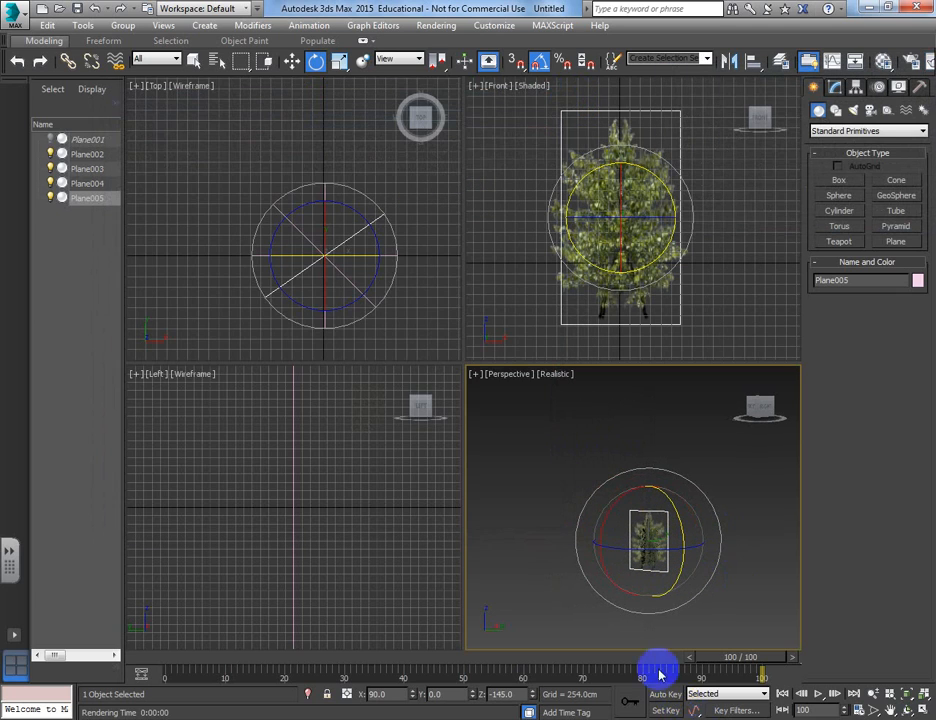